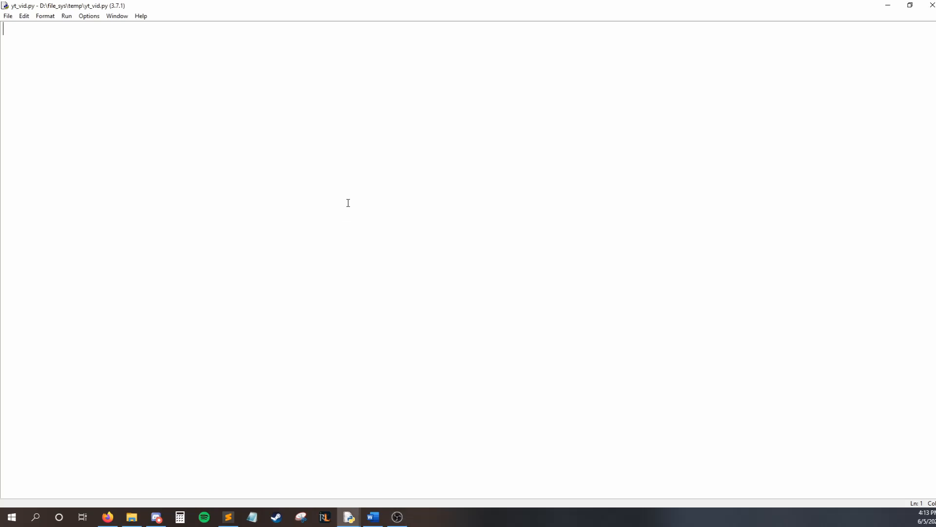
Write the first line: import xlsxwriter followed by a #pip install xlsxwriter comment.
{"action": "type", "text": "#p"}
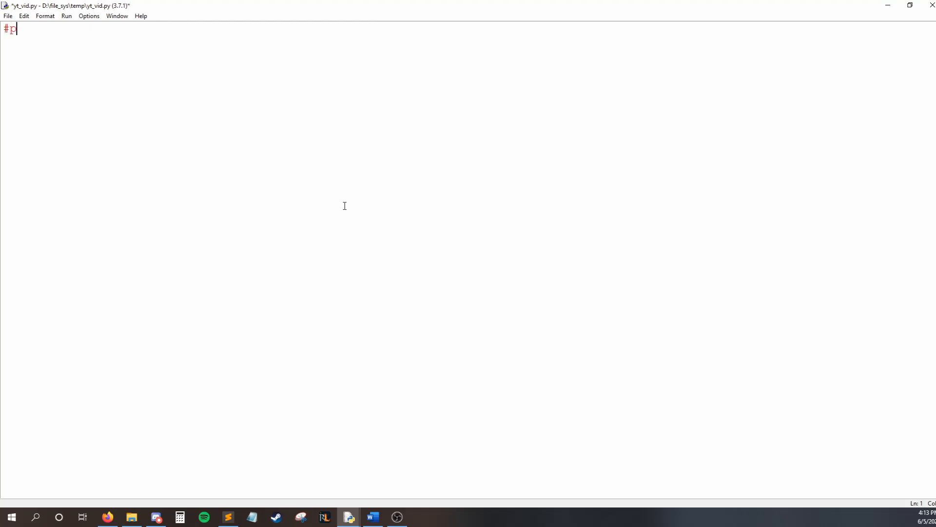
{"action": "type", "text": "ip install xls"}
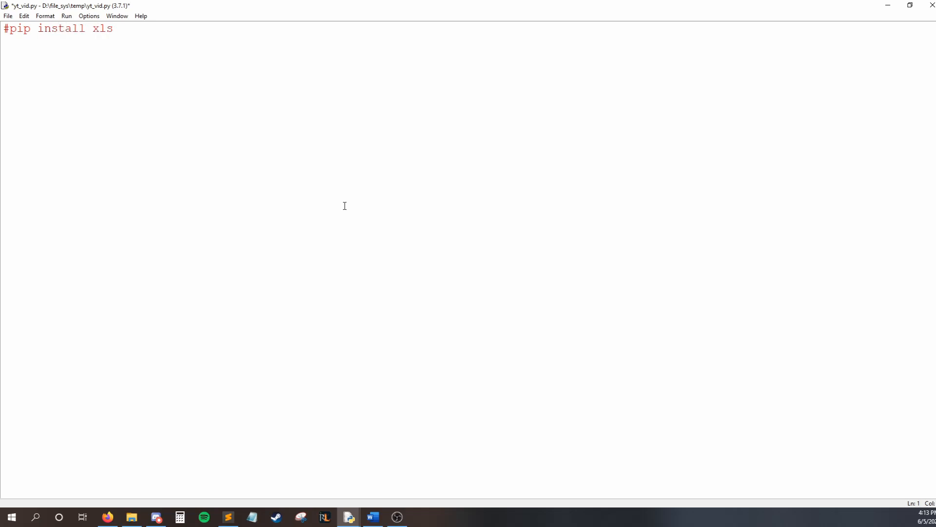
{"action": "type", "text": "xwriter"}
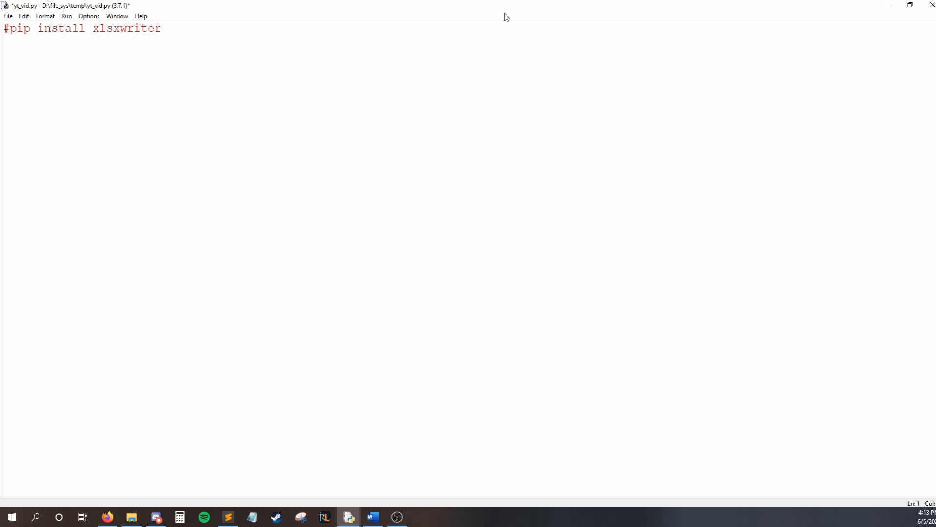
{"action": "double_click", "coordinate": [19, 28]}
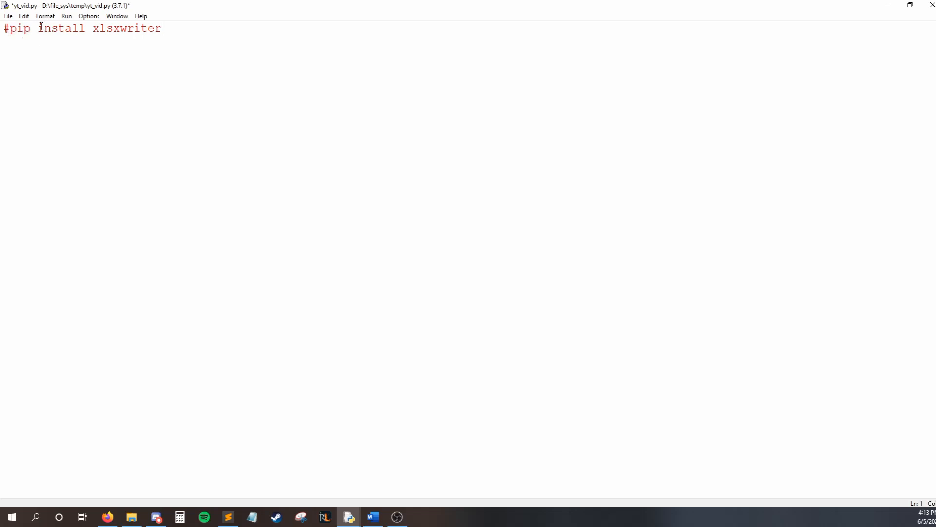
{"action": "type", "text": "import"}
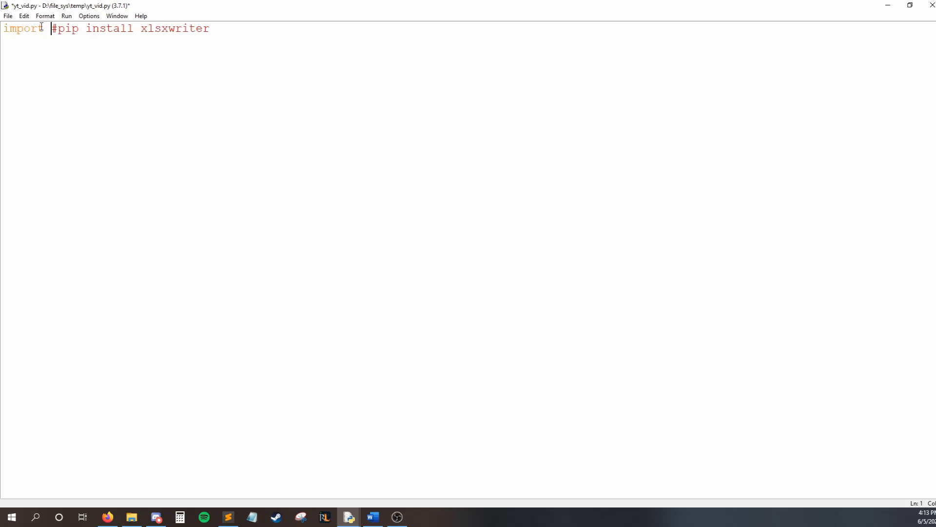
{"action": "type", "text": "xlsxwriter"}
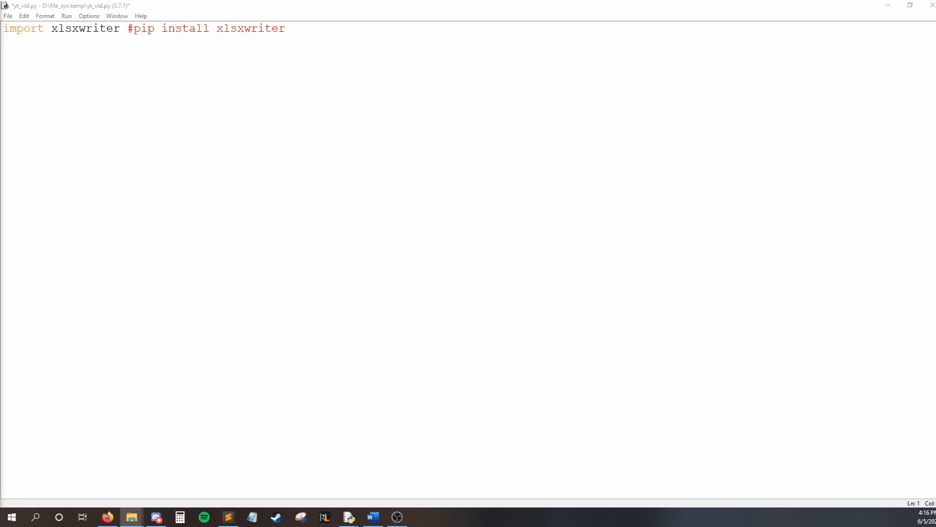
Open business_report in Excel and inspect the dates and the =B2-C2 Profit formulas.
{"action": "left_click", "coordinate": [131, 517]}
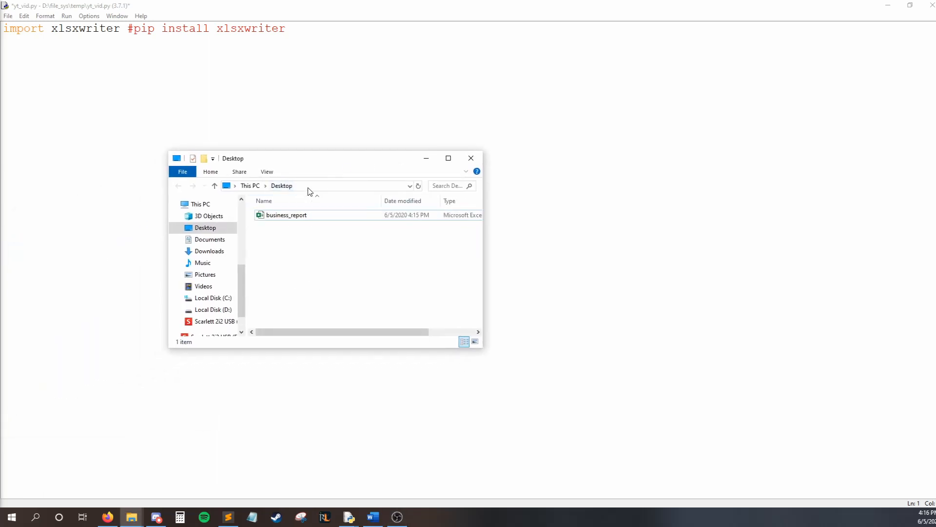
{"action": "double_click", "coordinate": [286, 215]}
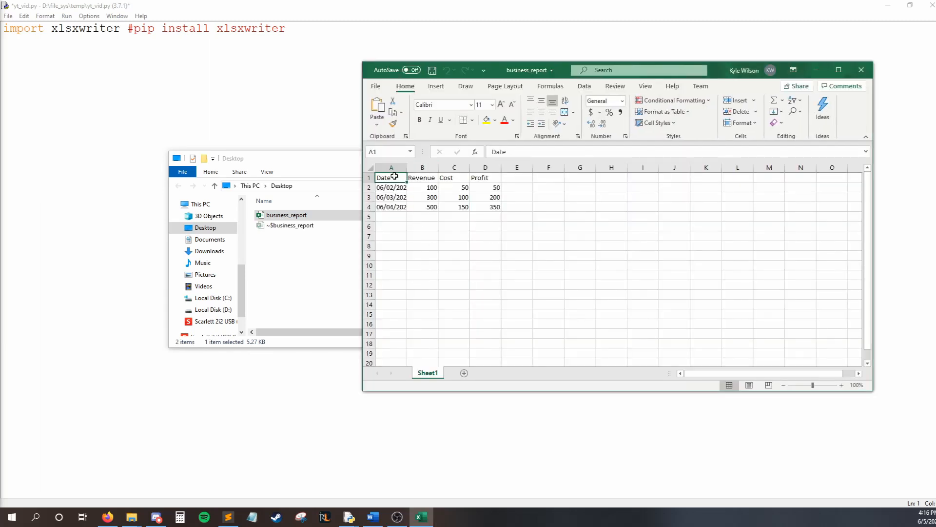
{"action": "left_click_drag", "start_coordinate": [391, 187], "coordinate": [391, 197]}
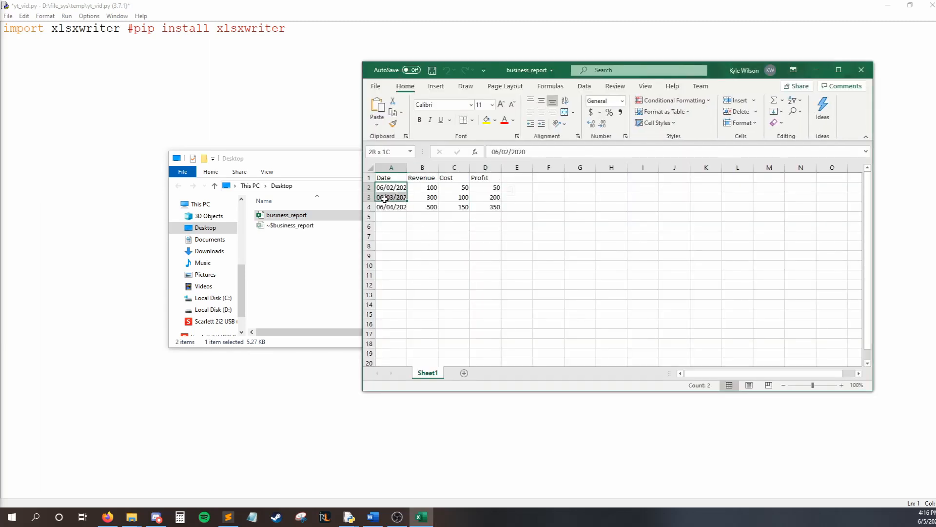
{"action": "left_click_drag", "start_coordinate": [421, 187], "coordinate": [455, 207]}
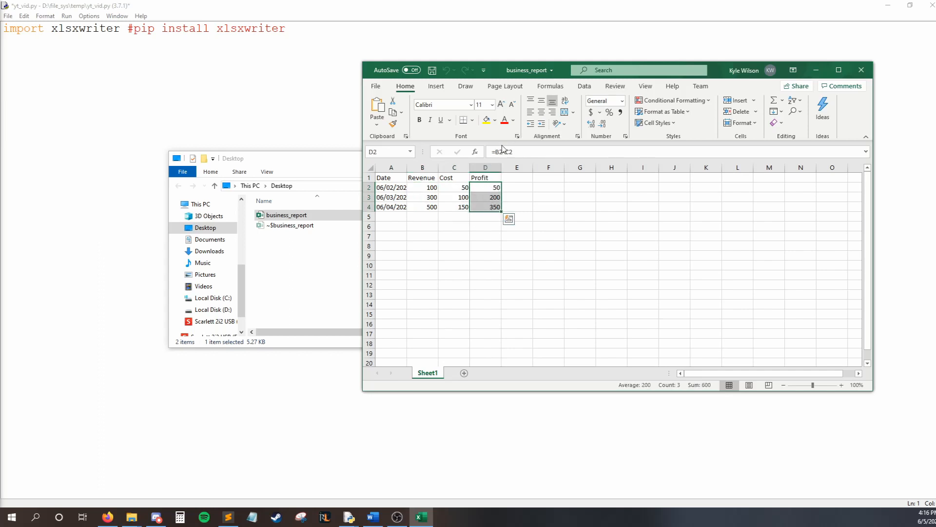
{"action": "mouse_move", "coordinate": [465, 187]}
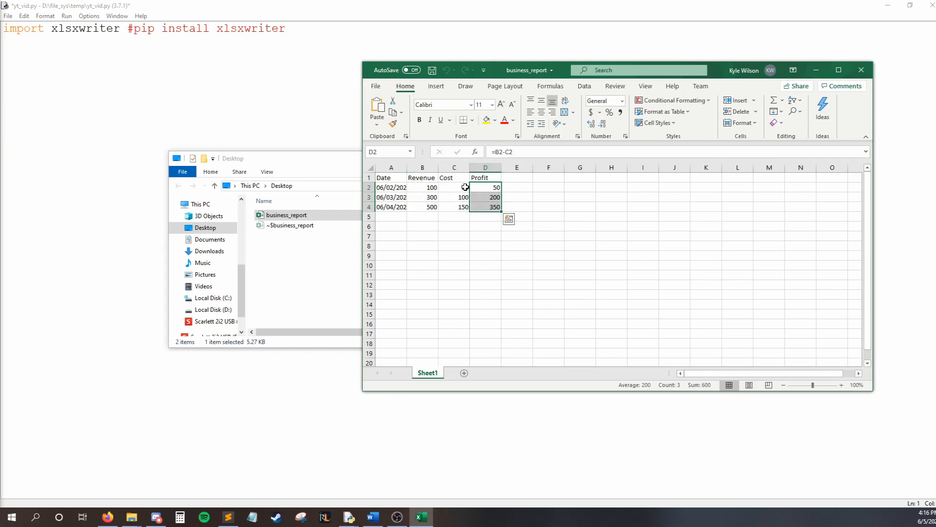
{"action": "left_click", "coordinate": [580, 235]}
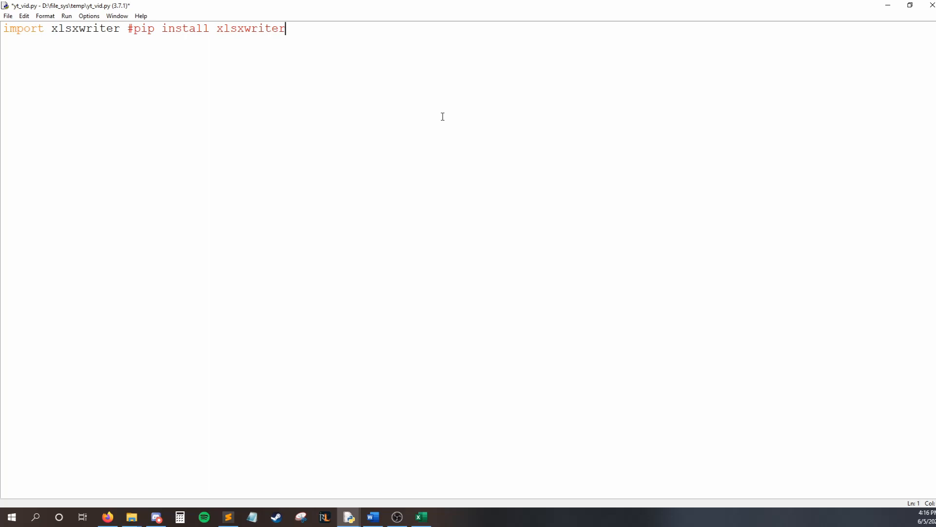
{"action": "mouse_move", "coordinate": [142, 84]}
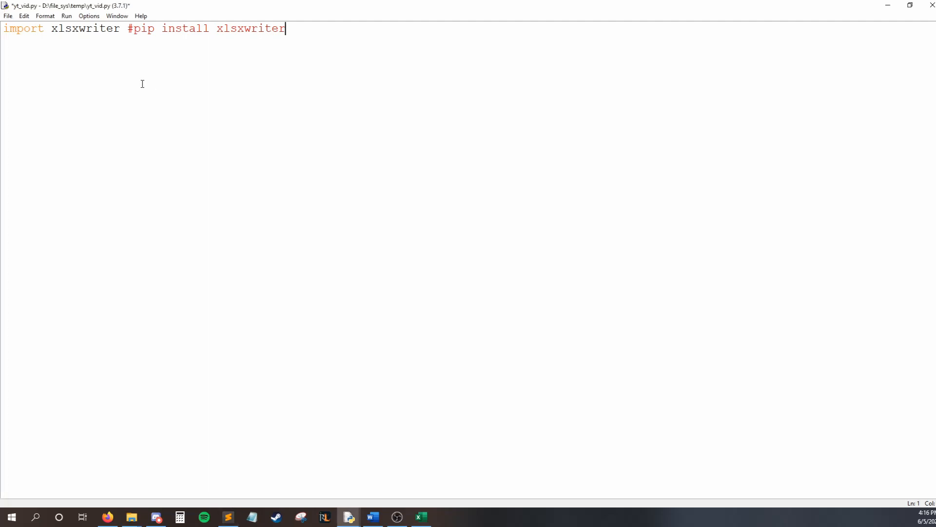
Set path to C:\Users\Kyle\Desktop\business_report.xlsx and highlight its folder, name and extension.
{"action": "type", "text": "path = \"C:\\\\Users\\\\Kyle\\\\Desktop\\\\business_report.xlsx\""}
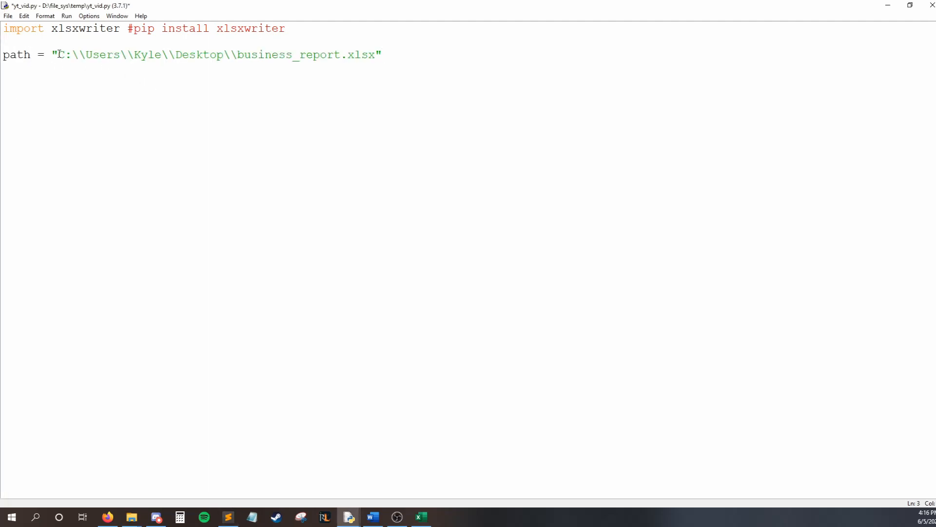
{"action": "left_click_drag", "start_coordinate": [59, 54], "coordinate": [238, 54]}
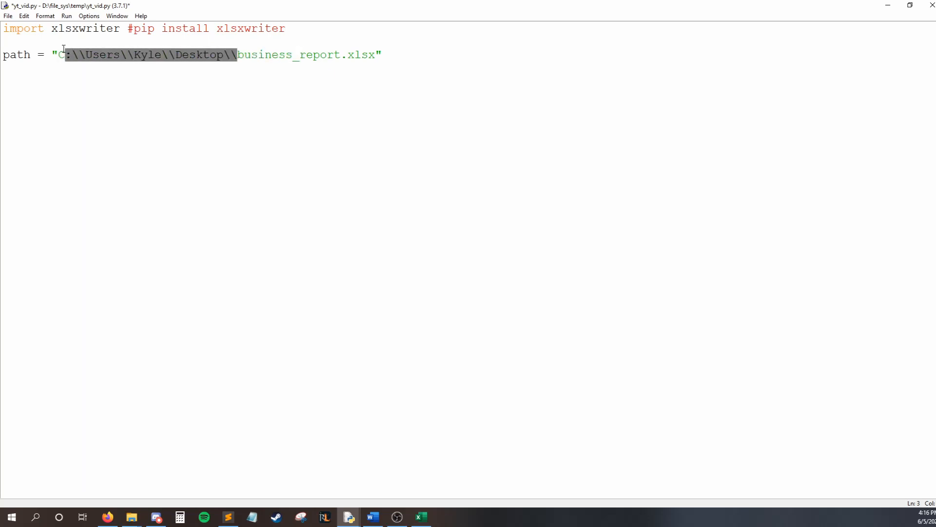
{"action": "left_click", "coordinate": [237, 54]}
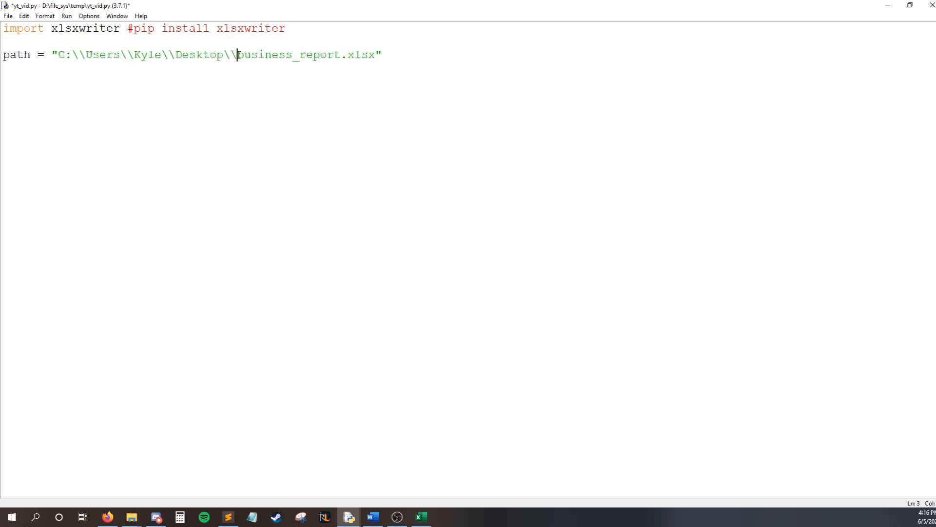
{"action": "double_click", "coordinate": [286, 54]}
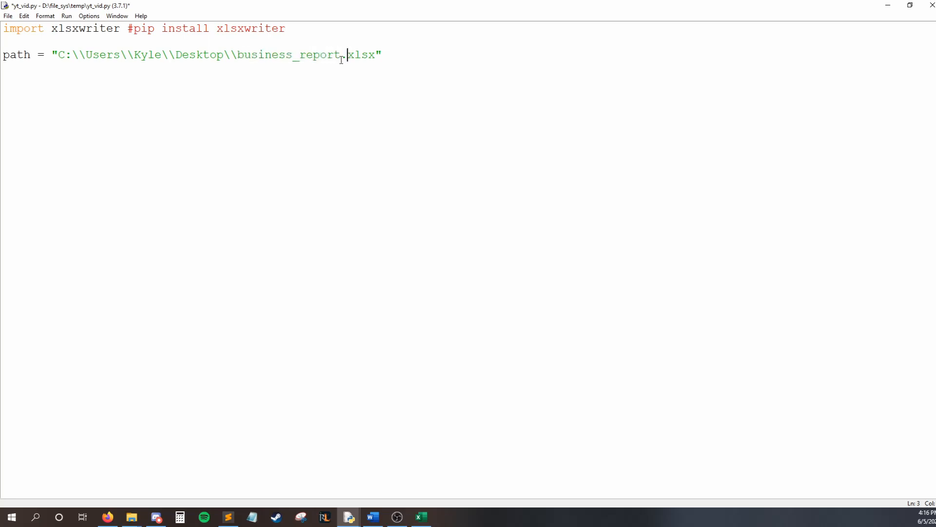
{"action": "double_click", "coordinate": [364, 55]}
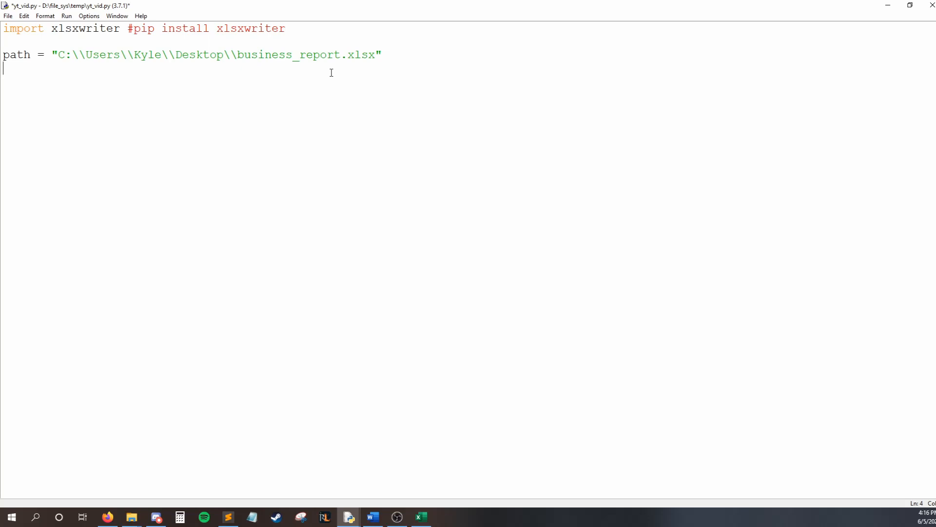
Create excel_workbook = xlsxwriter.Workbook(path).
{"action": "type", "text": "excel_workbook"}
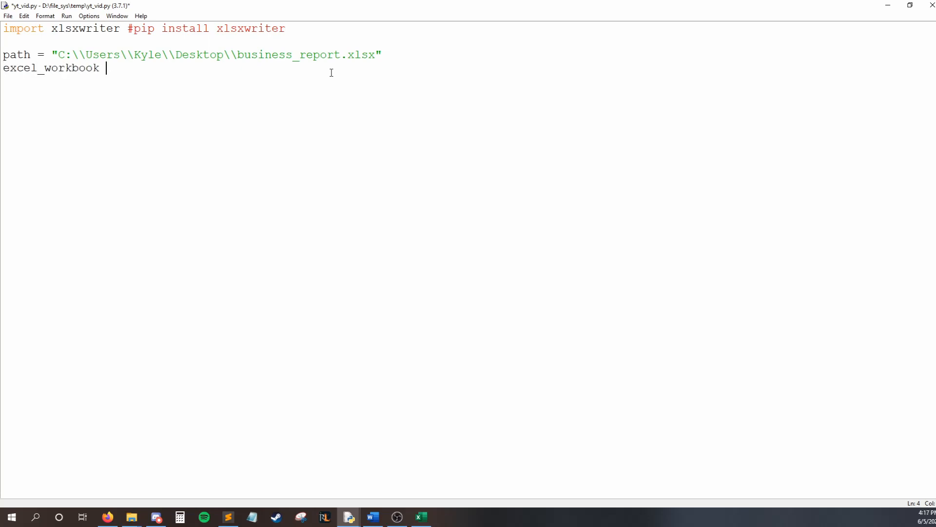
{"action": "type", "text": "= xlsxw"}
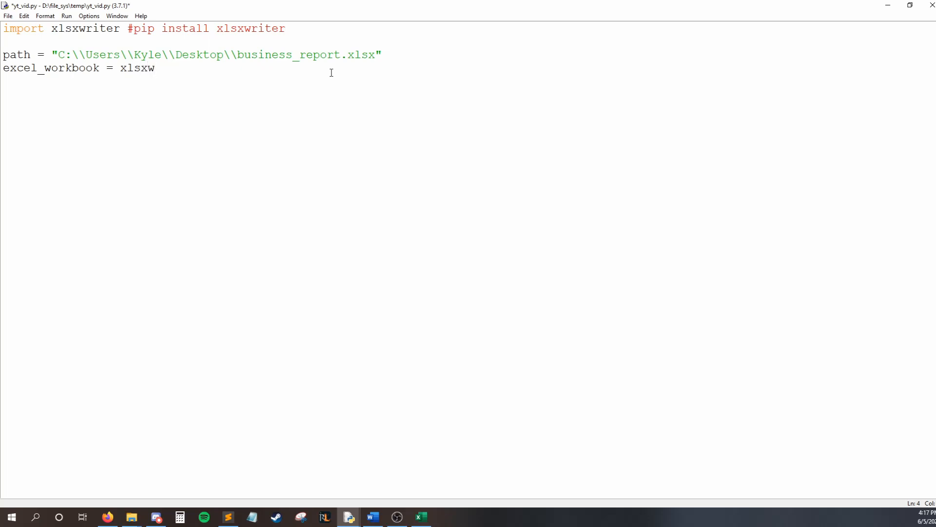
{"action": "type", "text": "riter."}
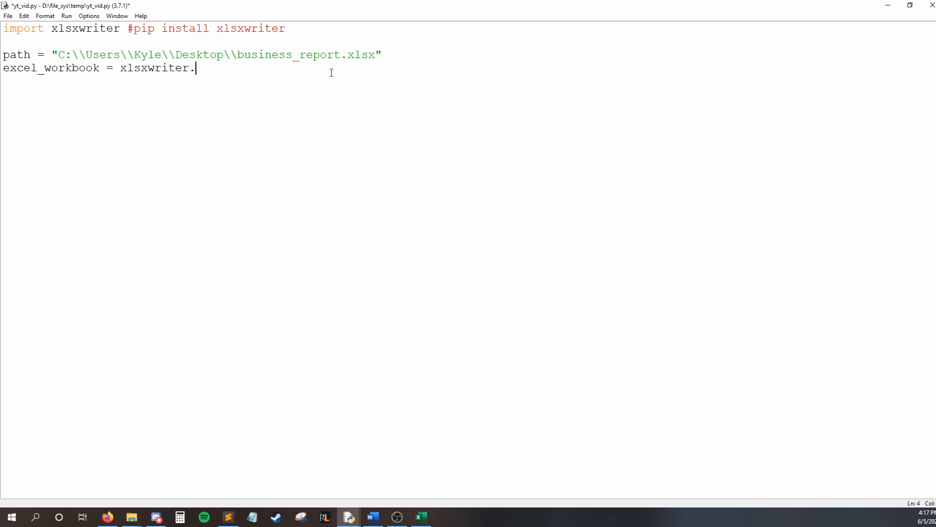
{"action": "type", "text": "Workbook()"}
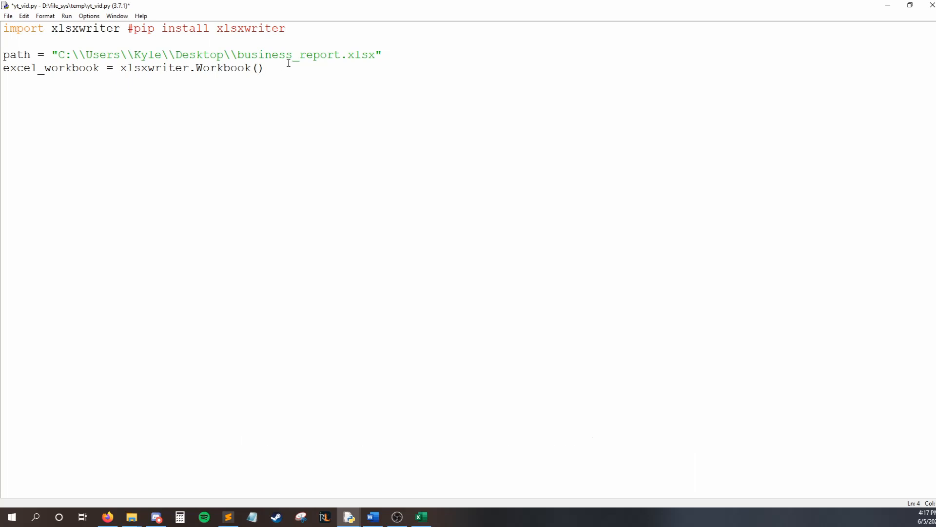
{"action": "type", "text": "path"}
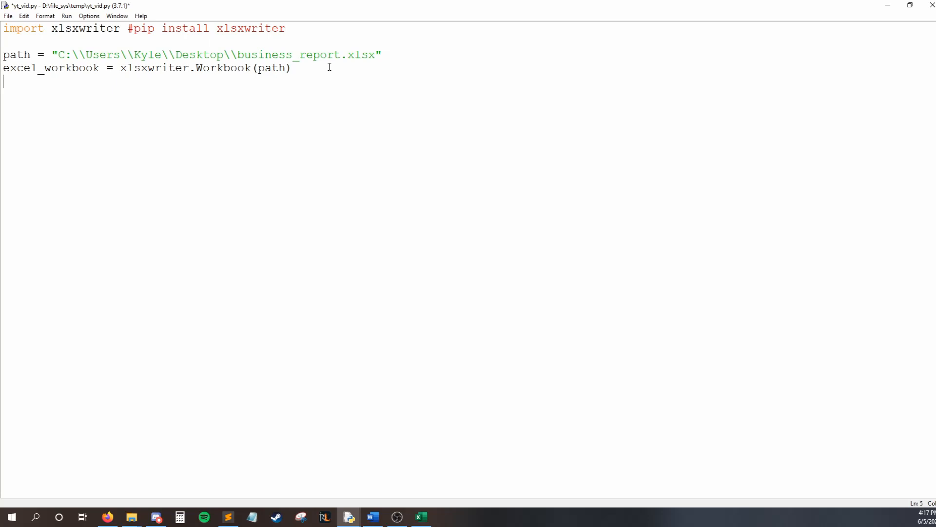
Add excel_sheet = excel_workbook.add_worksheet() on the next line.
{"action": "type", "text": "exe"}
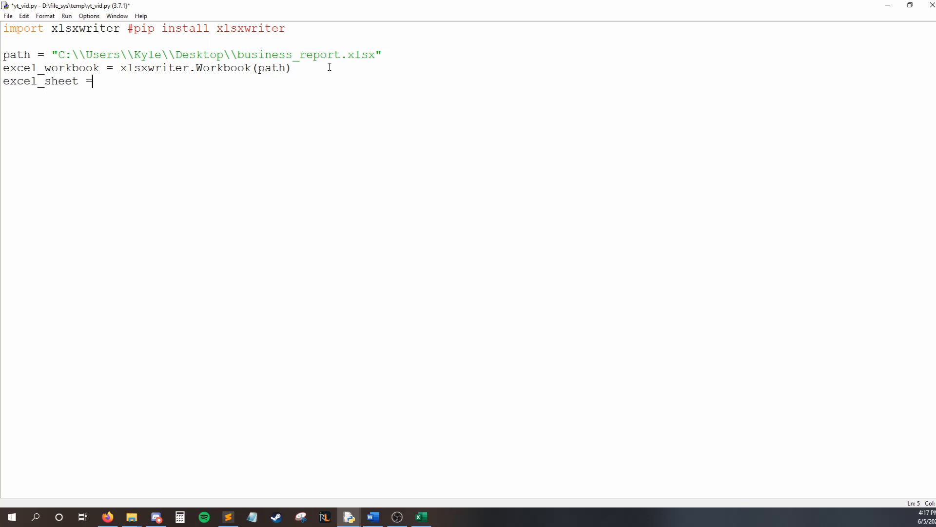
{"action": "type", "text": "excel_wor"}
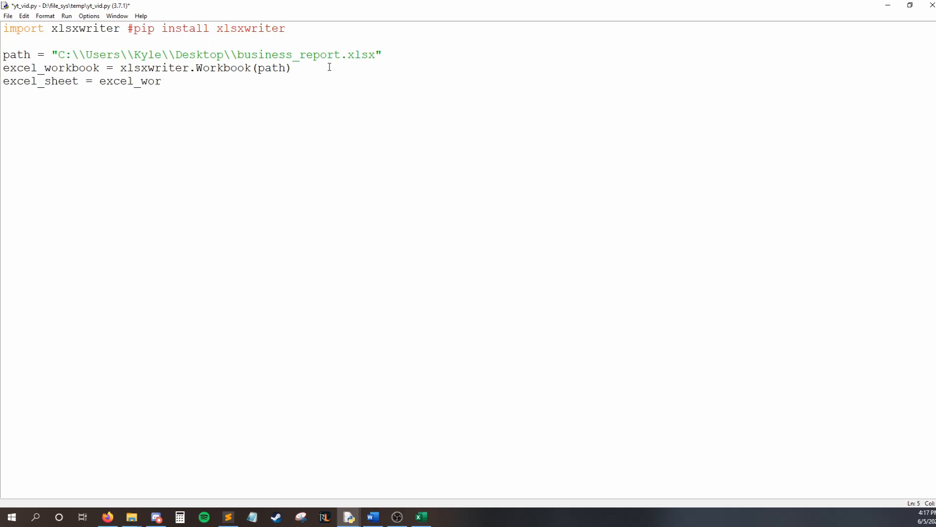
{"action": "type", "text": "kbook.add_w"}
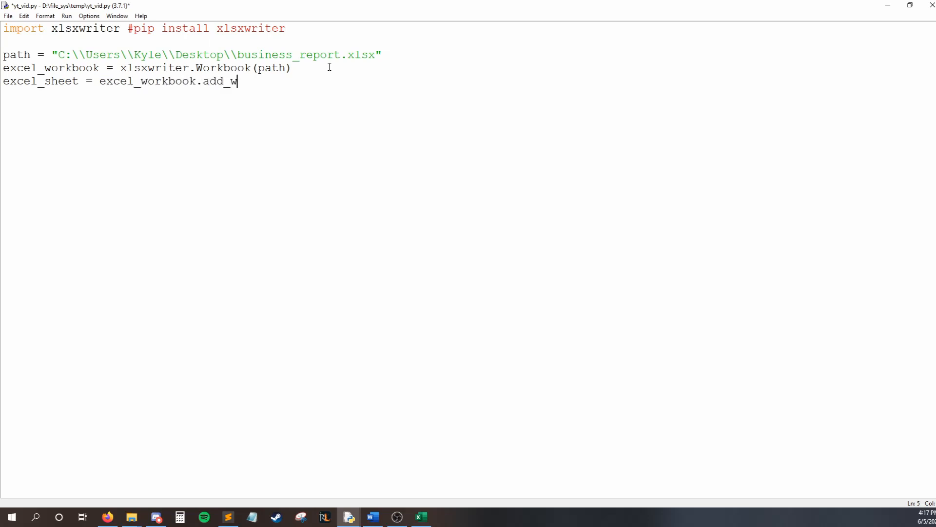
{"action": "type", "text": "orksheet()"}
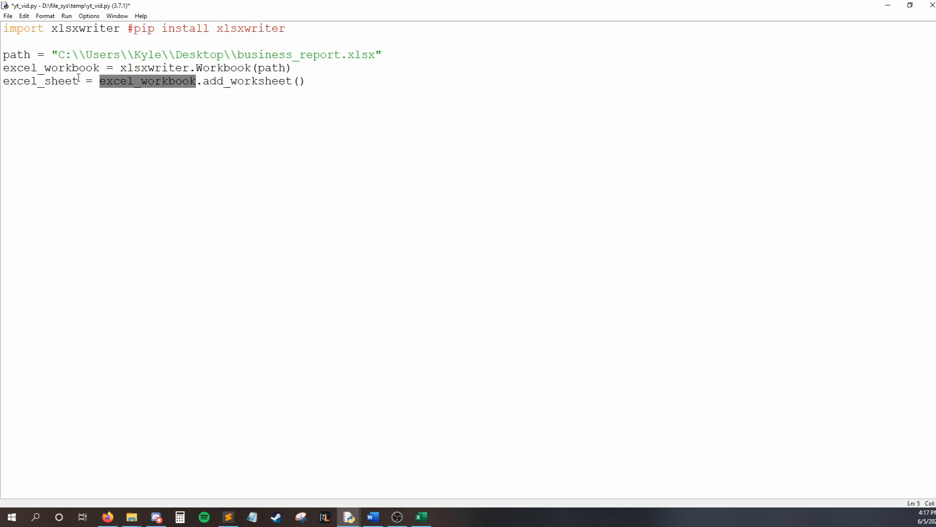
Append excel_workbook.close() after the last add_worksheet line.
{"action": "left_click", "coordinate": [369, 74]}
{"action": "type", "text": "excel_sheet1 = excel_workbook.add_worksheet()"}
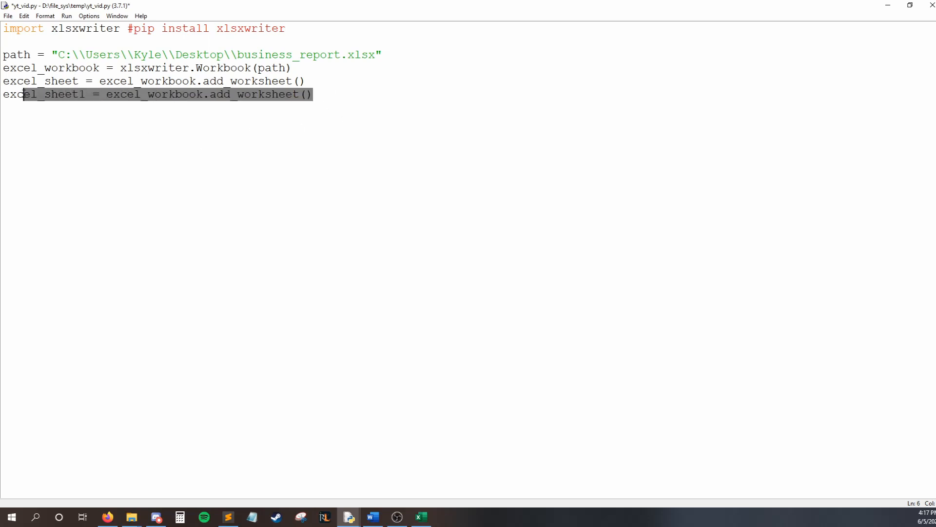
{"action": "left_click", "coordinate": [314, 94]}
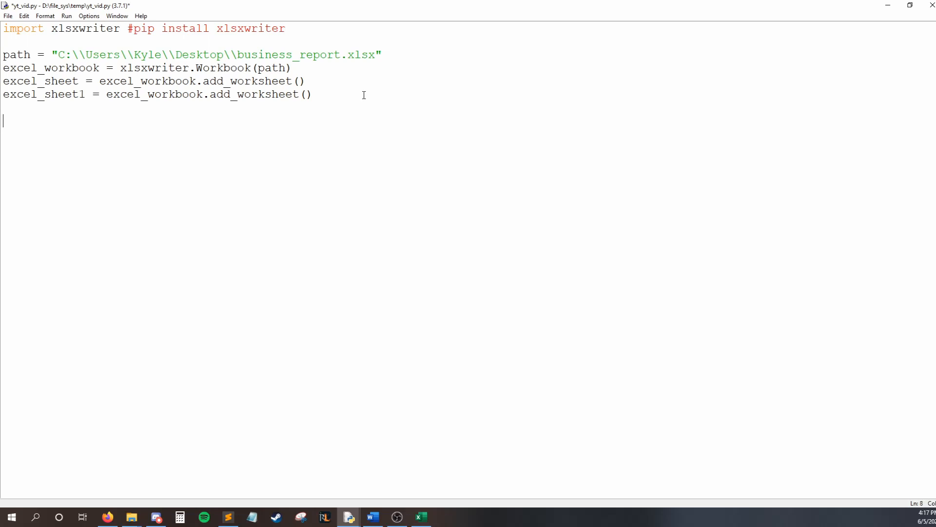
{"action": "mouse_move", "coordinate": [365, 111]}
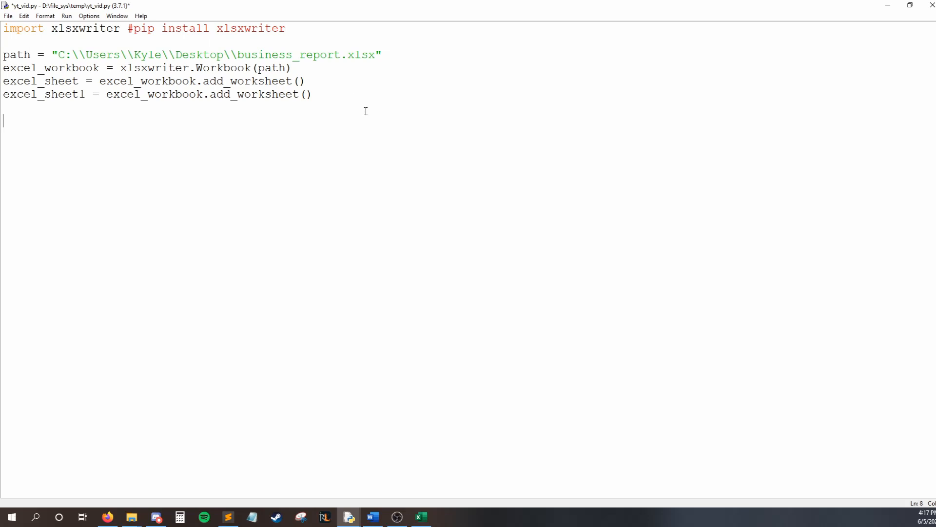
{"action": "type", "text": "excel_wo"}
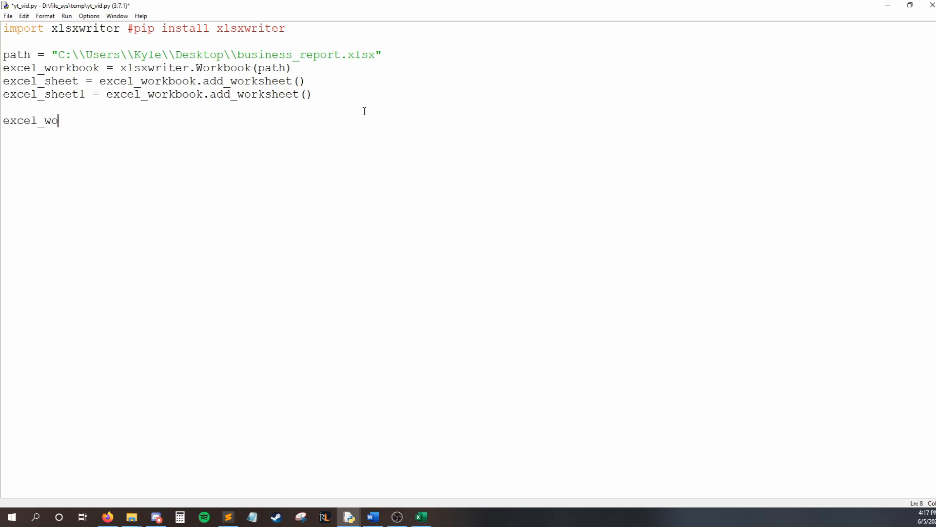
{"action": "type", "text": "rkbook.close()"}
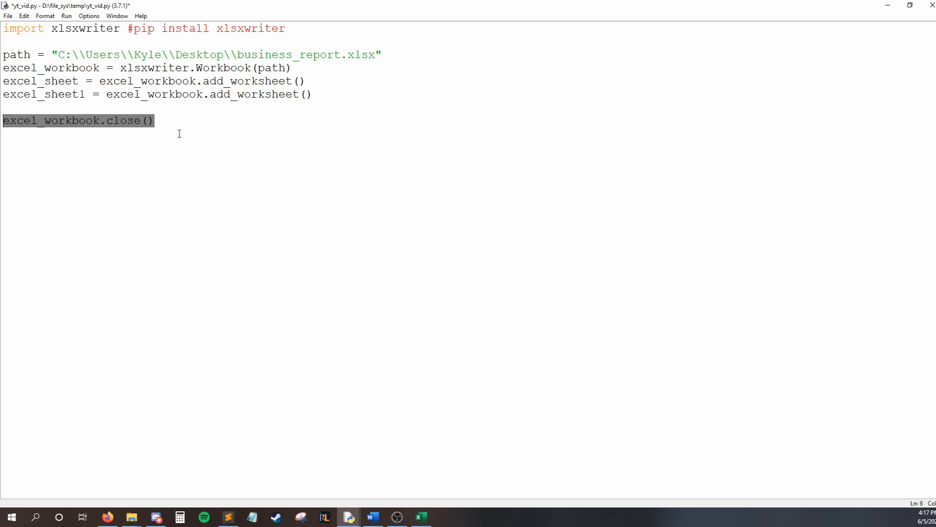
{"action": "left_click", "coordinate": [156, 120]}
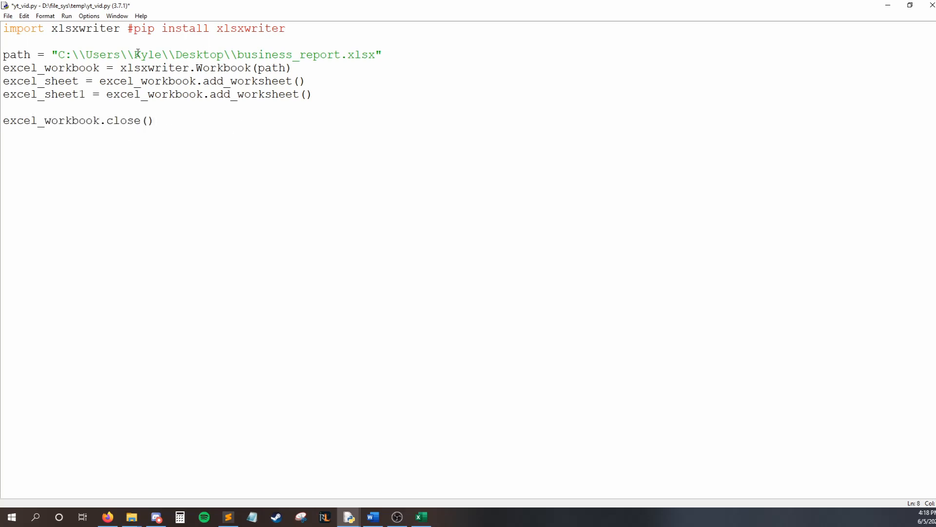
{"action": "left_click", "coordinate": [420, 517]}
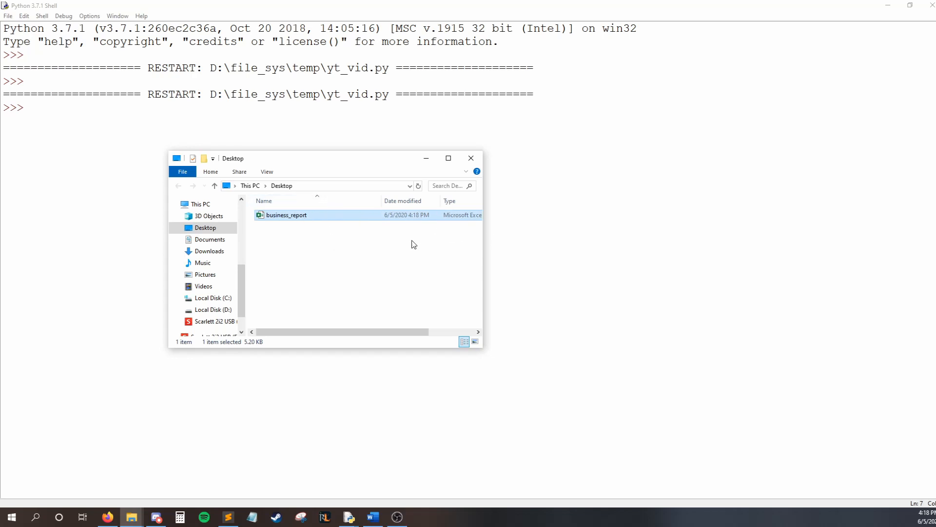
{"action": "mouse_move", "coordinate": [409, 220]}
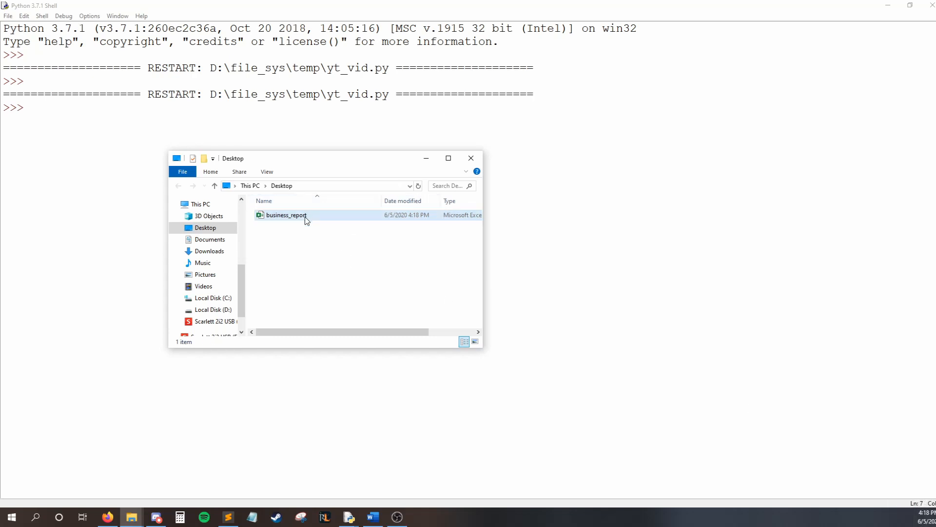
Open the generated Desktop business_report and see blank Sheet1 and Sheet2.
{"action": "double_click", "coordinate": [285, 215]}
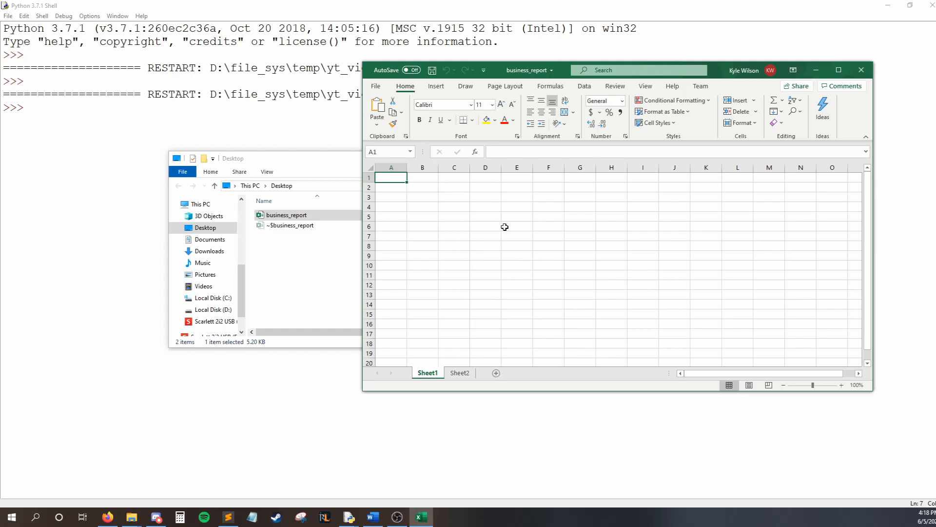
{"action": "left_click", "coordinate": [459, 373]}
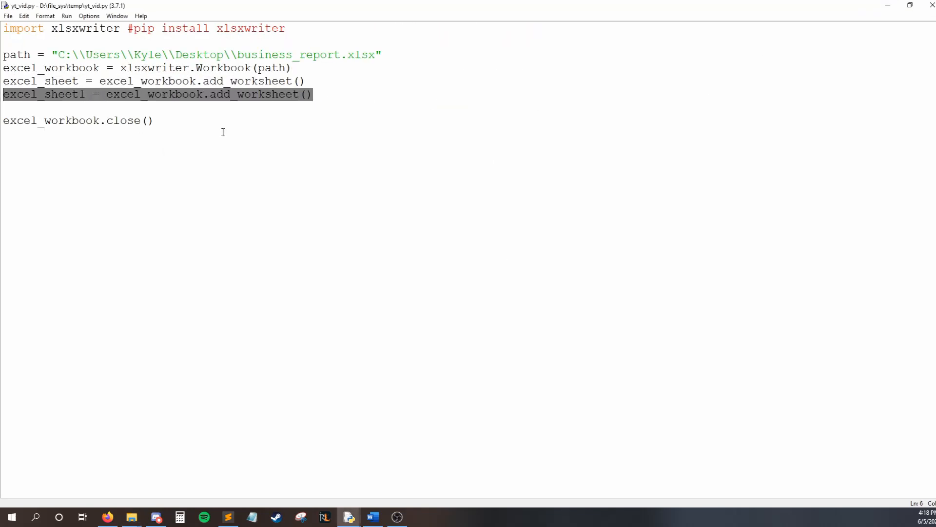
Delete the excel_sheet1 = excel_workbook.add_worksheet() line.
{"action": "key", "text": "Delete"}
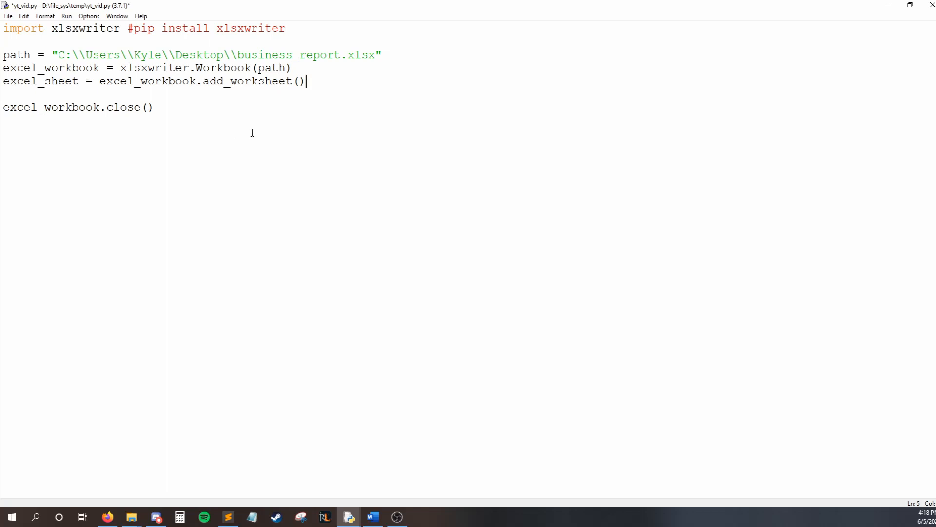
{"action": "mouse_move", "coordinate": [433, 312]}
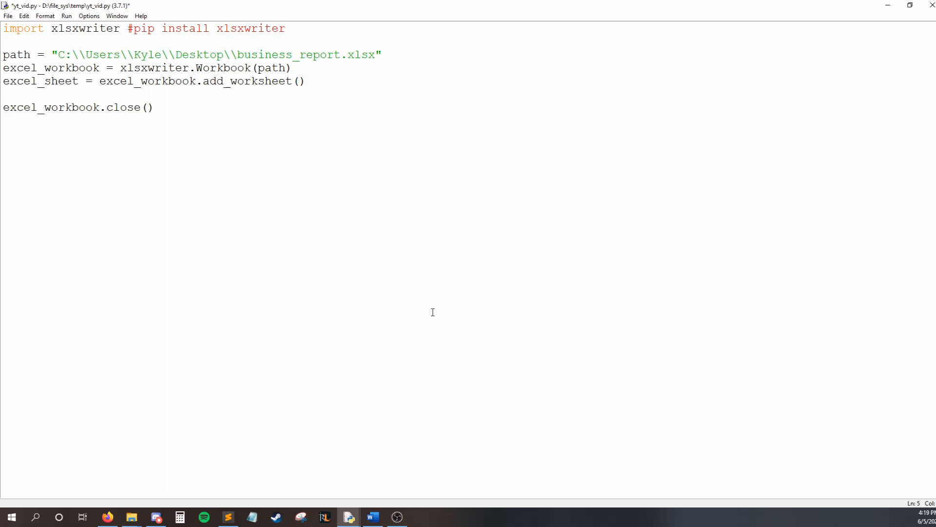
Insert excel_sheet.write("A1", "Date") between the worksheet line and close().
{"action": "type", "text": "e"}
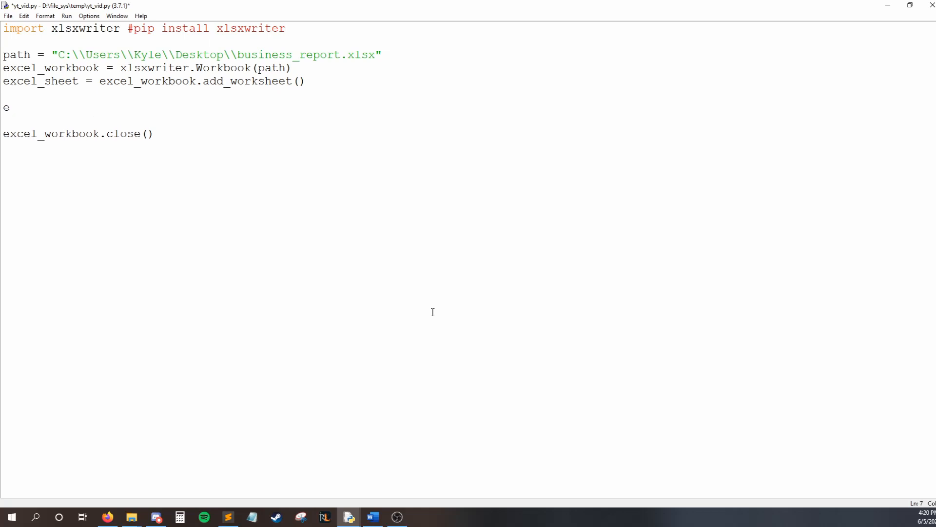
{"action": "type", "text": "xcel_sheet."}
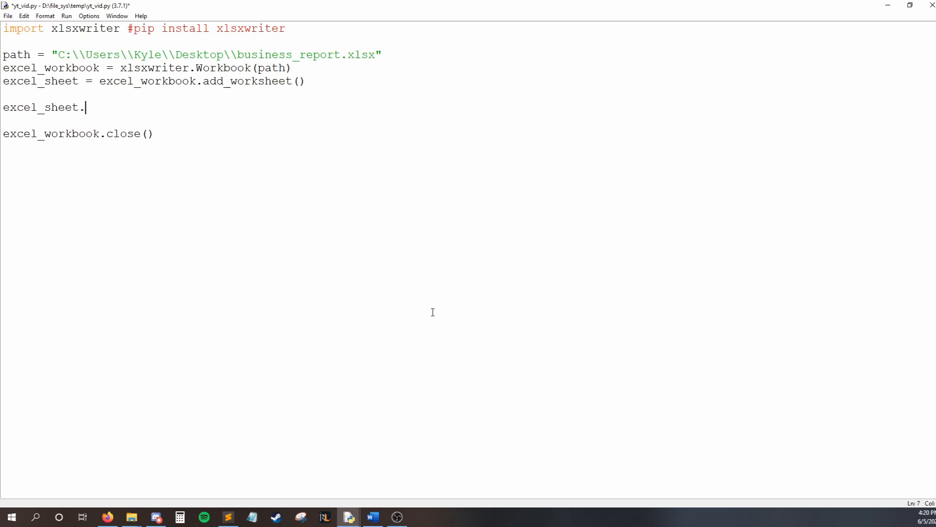
{"action": "type", "text": "write(\""}
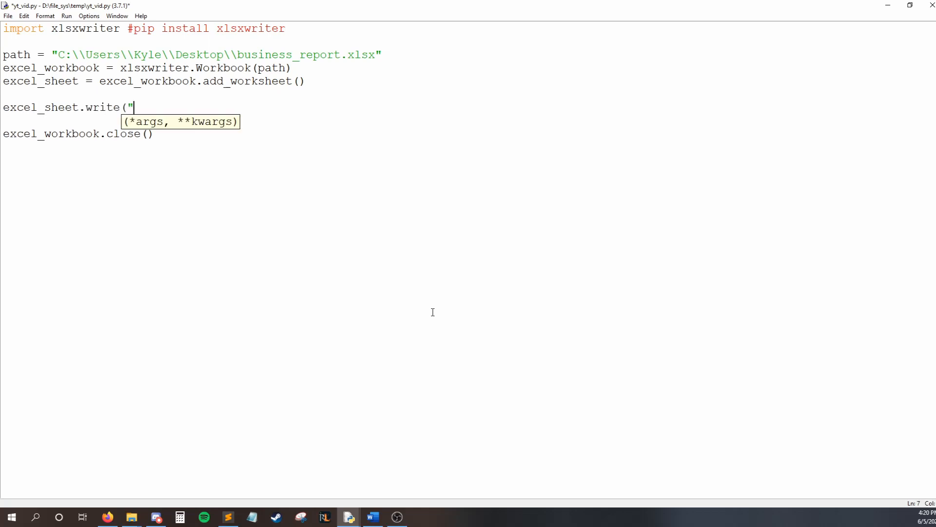
{"action": "type", "text": "A1\", \""}
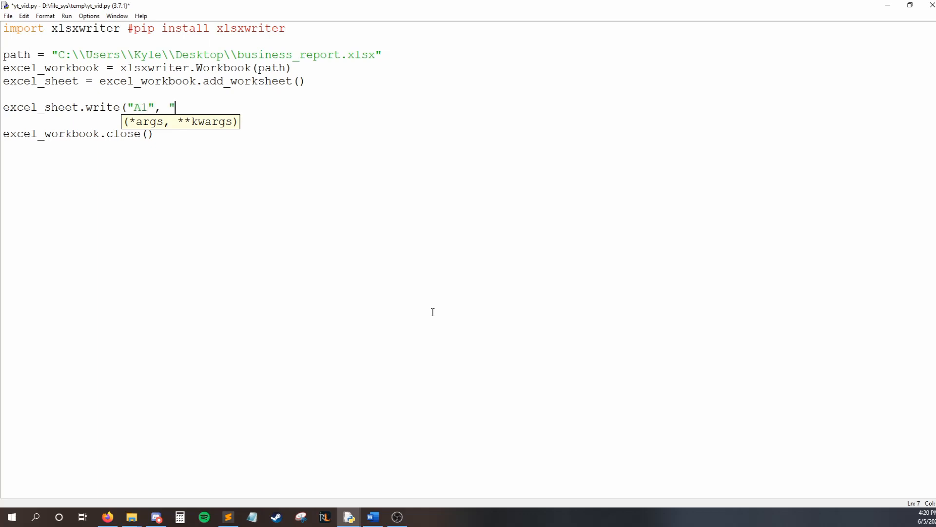
{"action": "type", "text": "D"}
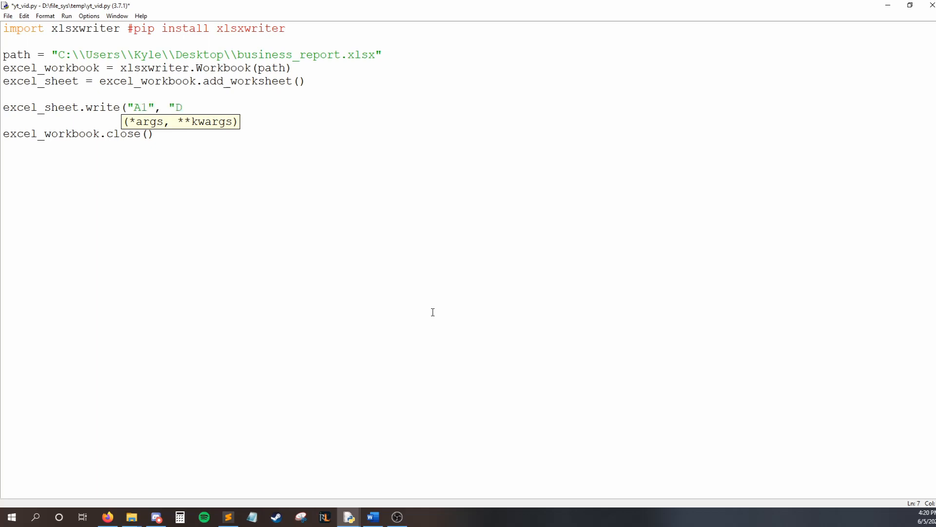
{"action": "type", "text": "ate\")"}
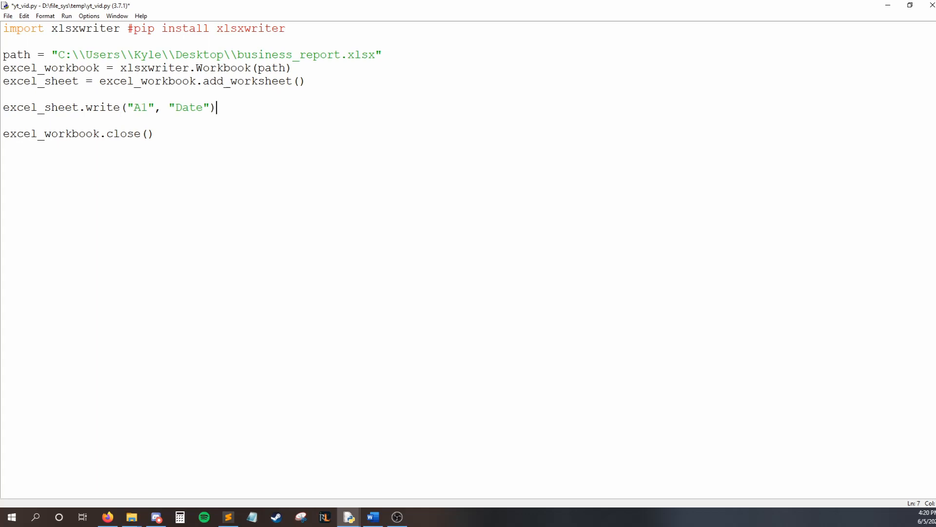
{"action": "double_click", "coordinate": [101, 107]}
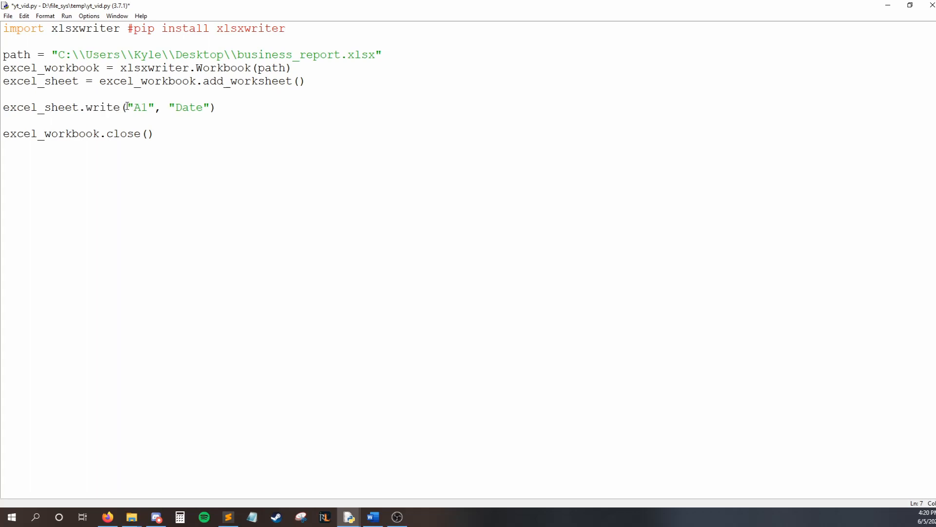
Add excel_sheet.write("B1", "Revenue") directly below the Date line.
{"action": "double_click", "coordinate": [141, 108]}
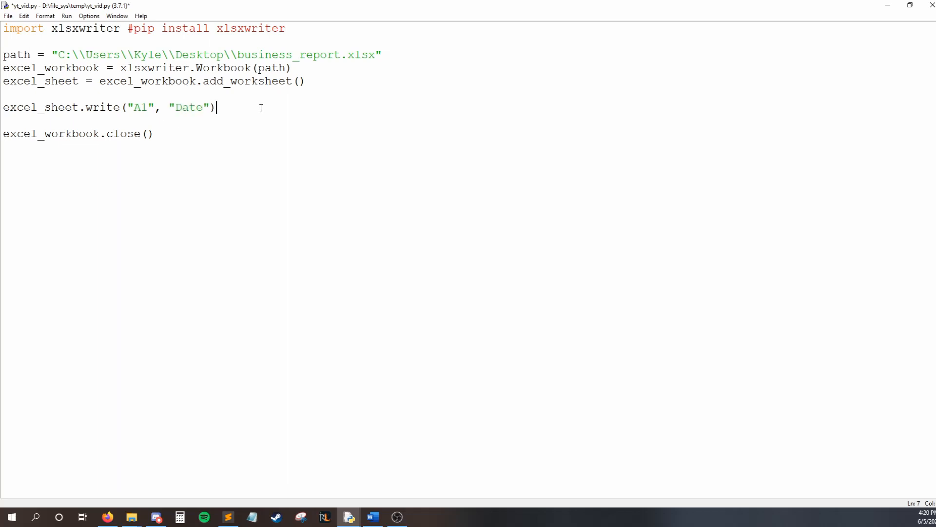
{"action": "type", "text": "excel_sheet.write(\"B1\","}
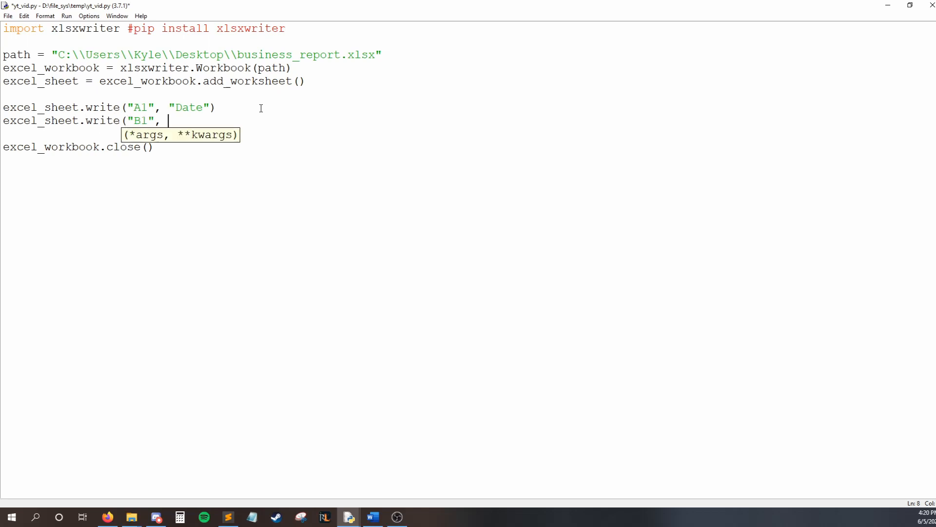
{"action": "type", "text": "\"R"}
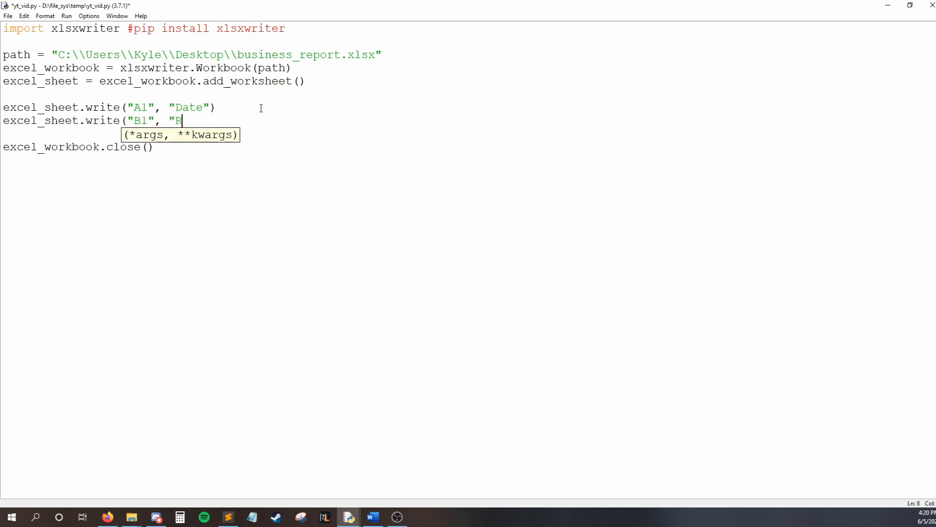
{"action": "type", "text": "evenue\")"}
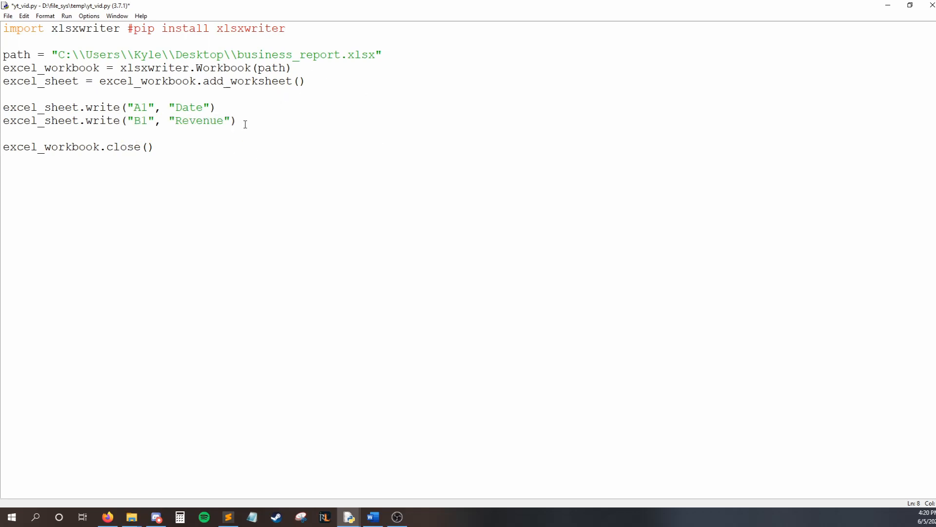
{"action": "double_click", "coordinate": [140, 107]}
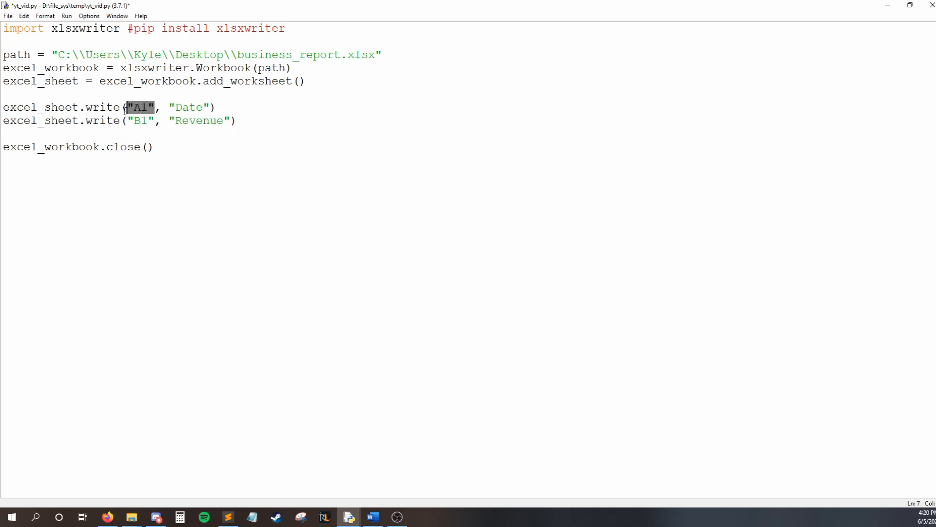
{"action": "mouse_move", "coordinate": [179, 135]}
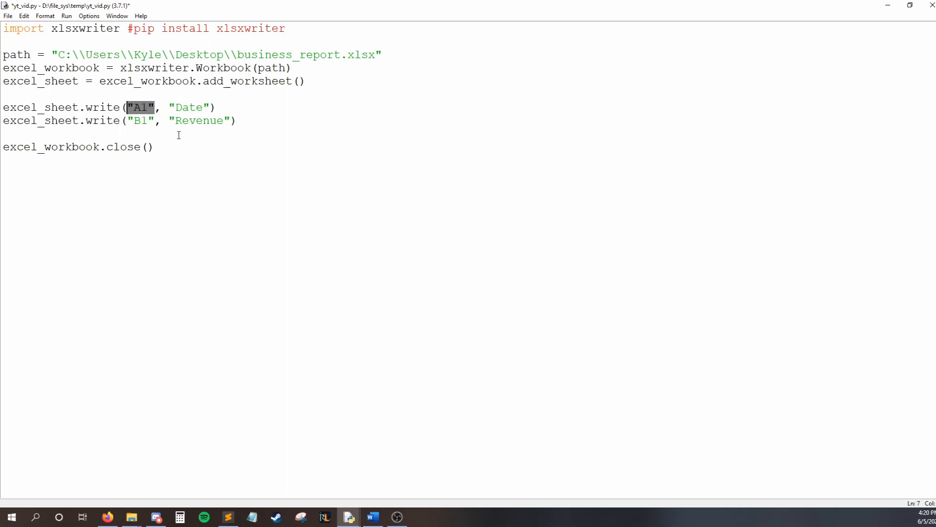
{"action": "mouse_move", "coordinate": [267, 142]}
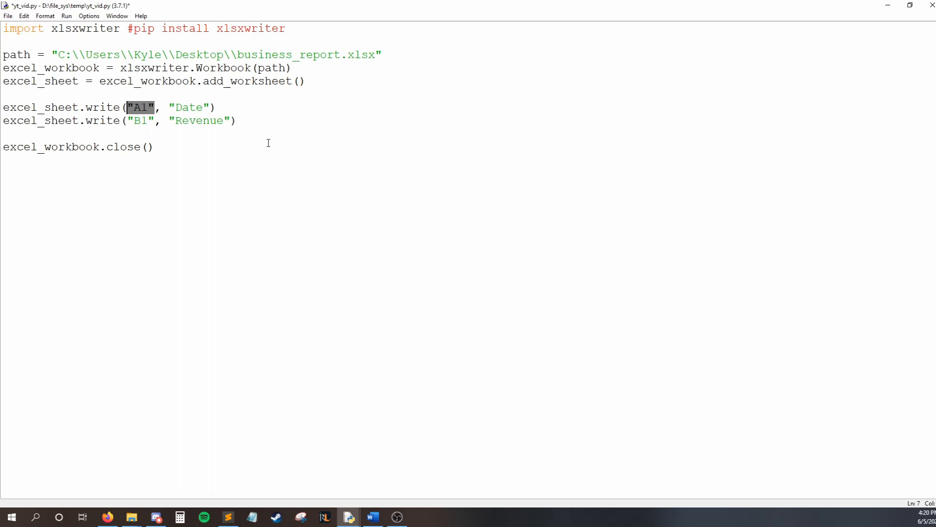
{"action": "left_click", "coordinate": [168, 120]}
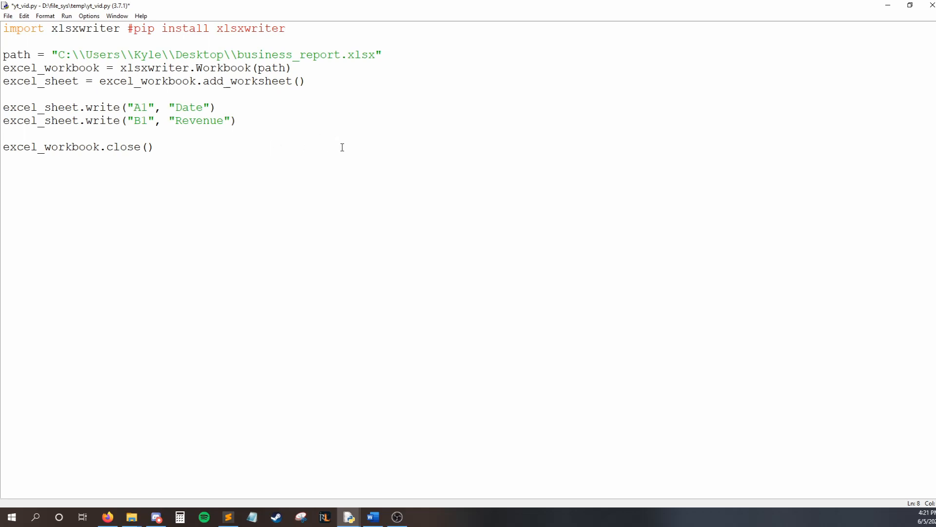
Type excel_sheet.write(0, 2, "Cost") and highlight the row index 0.
{"action": "type", "text": "e"}
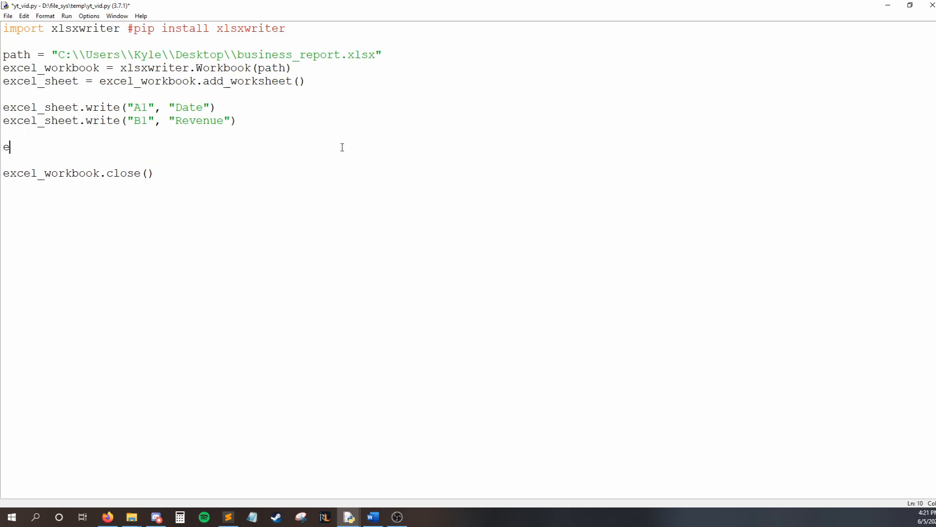
{"action": "type", "text": "xcel_sheet.wr"}
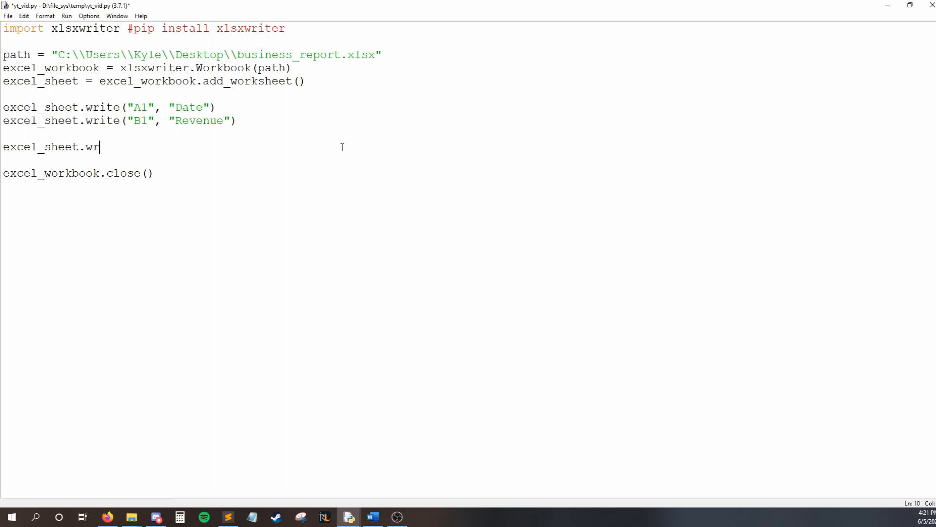
{"action": "type", "text": "ite("}
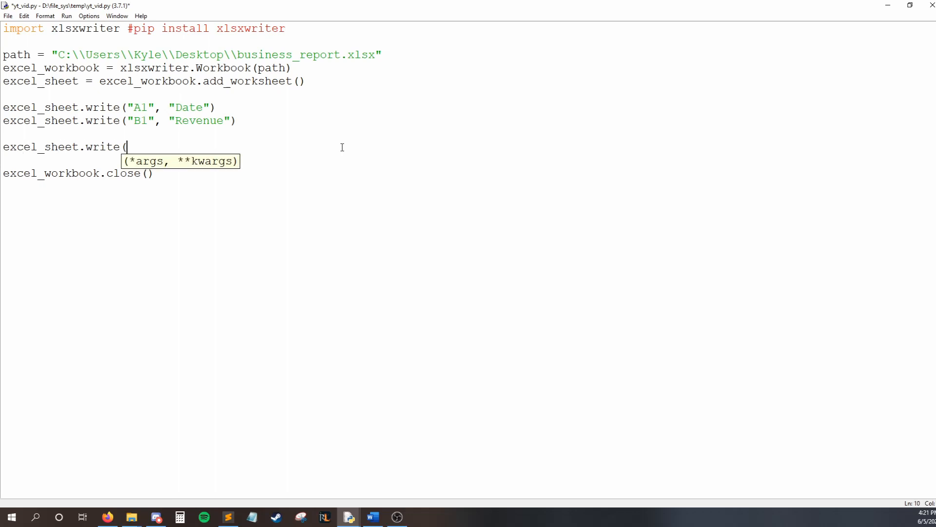
{"action": "type", "text": "0"}
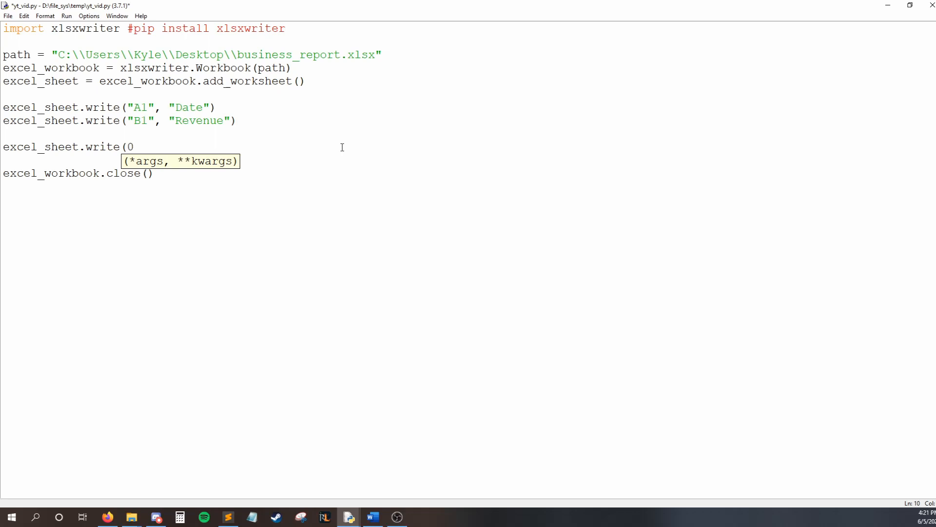
{"action": "type", "text": ", 2, \"Cost"}
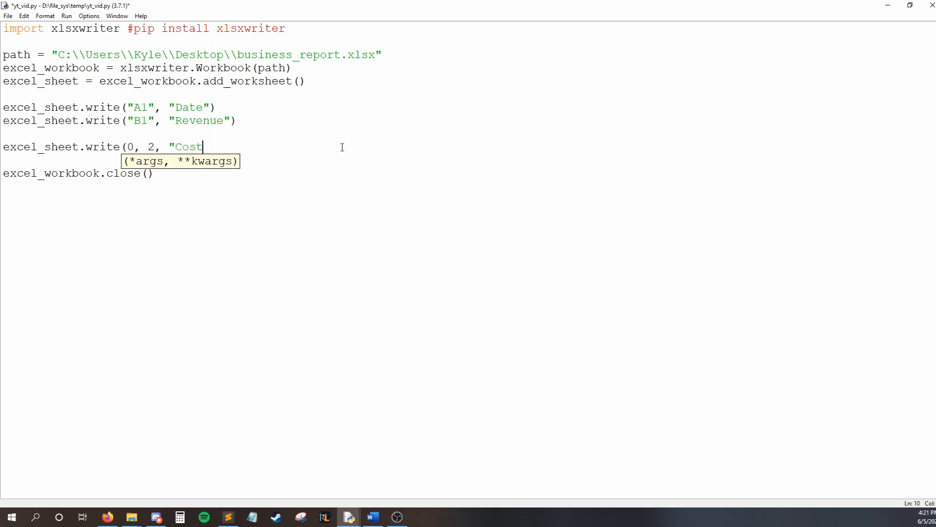
{"action": "type", "text": "\")"}
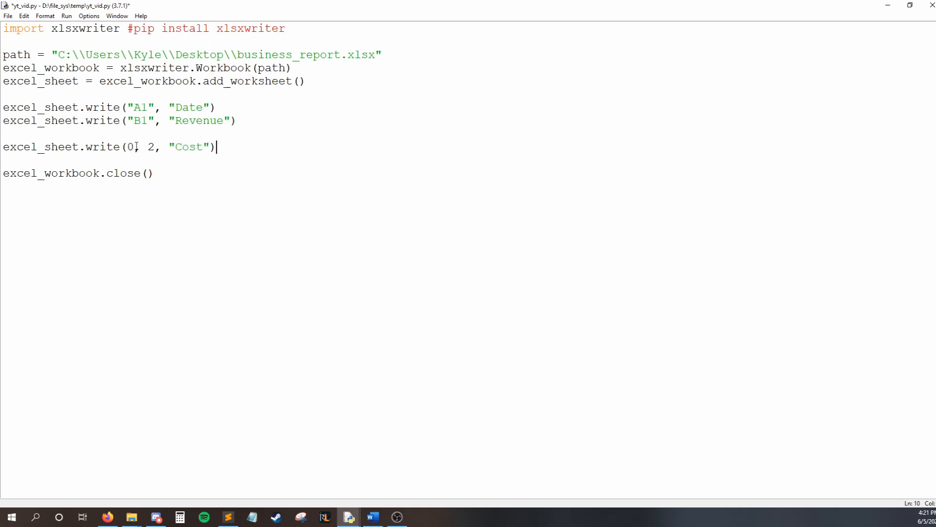
{"action": "double_click", "coordinate": [130, 147]}
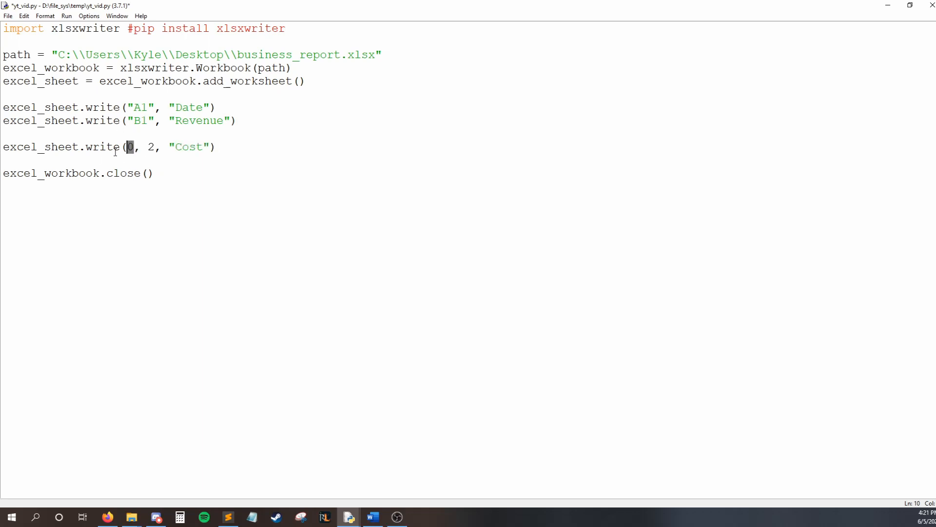
{"action": "mouse_move", "coordinate": [364, 181]}
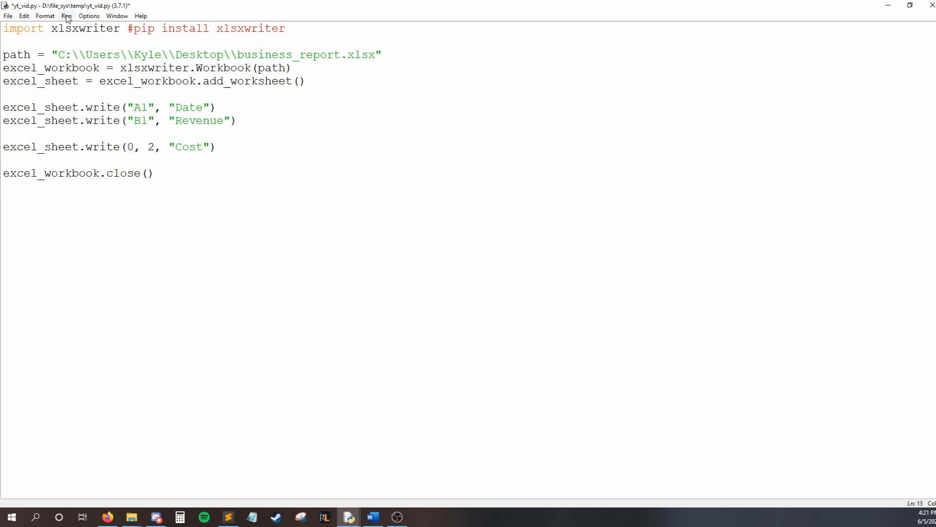
Rerun the script, open business_report.xlsx from the Desktop and check the header cells.
{"action": "key", "text": "F5"}
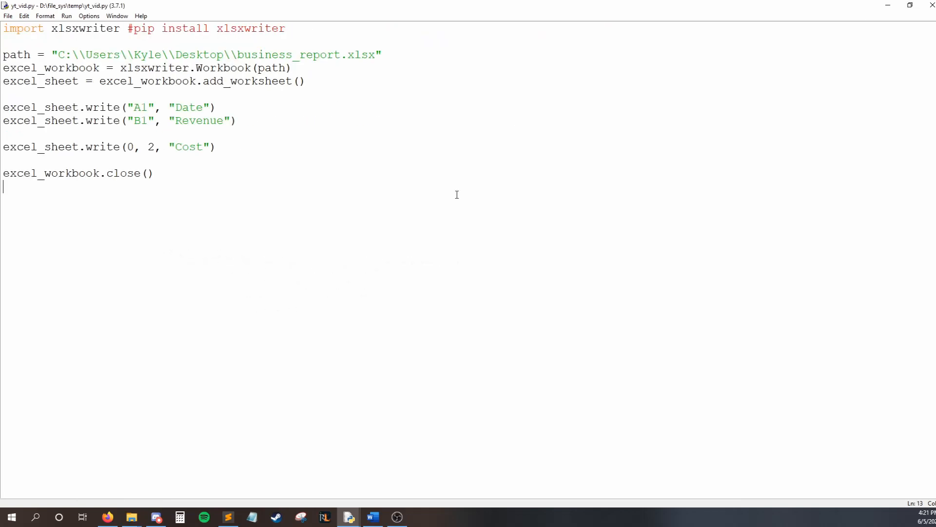
{"action": "left_click", "coordinate": [131, 517]}
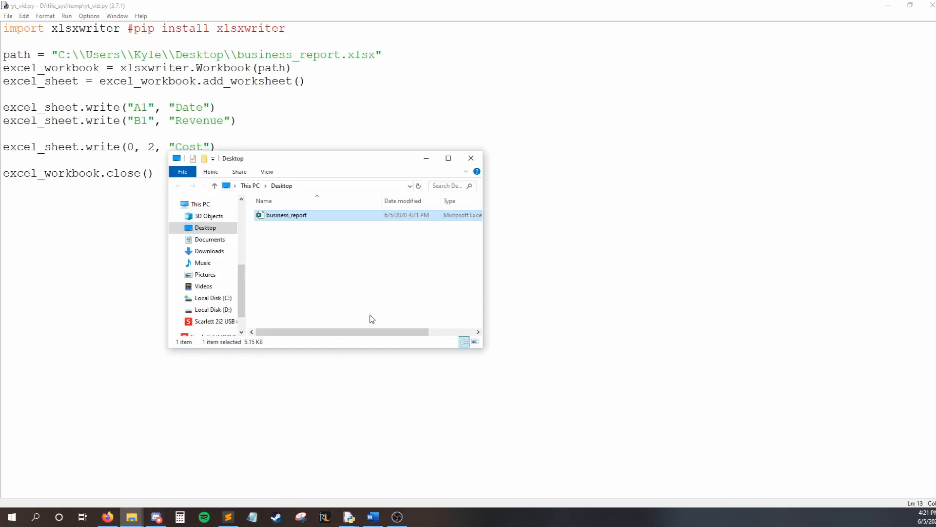
{"action": "double_click", "coordinate": [287, 214]}
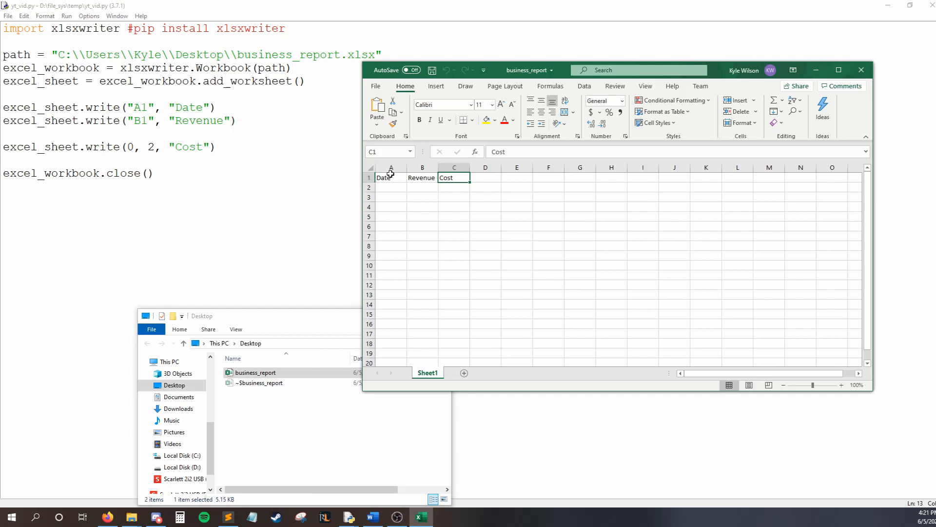
{"action": "left_click", "coordinate": [391, 178]}
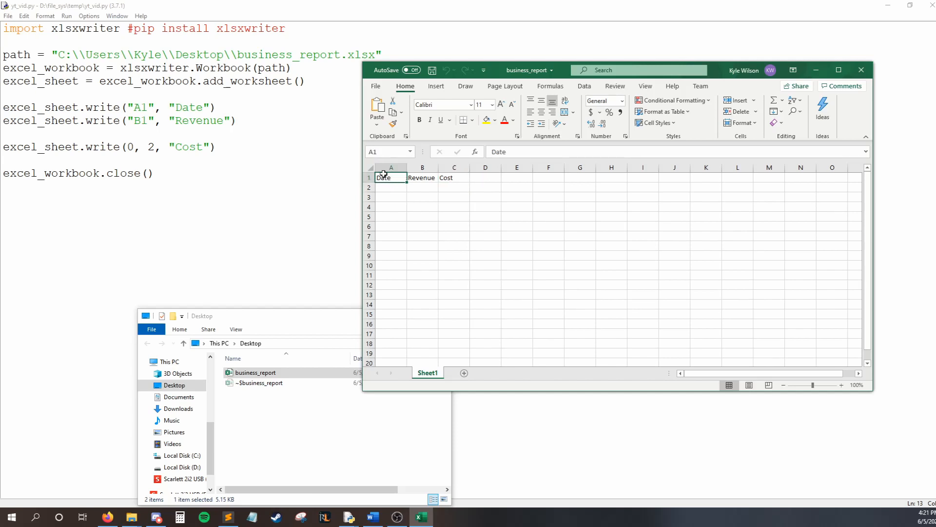
{"action": "left_click", "coordinate": [454, 178]}
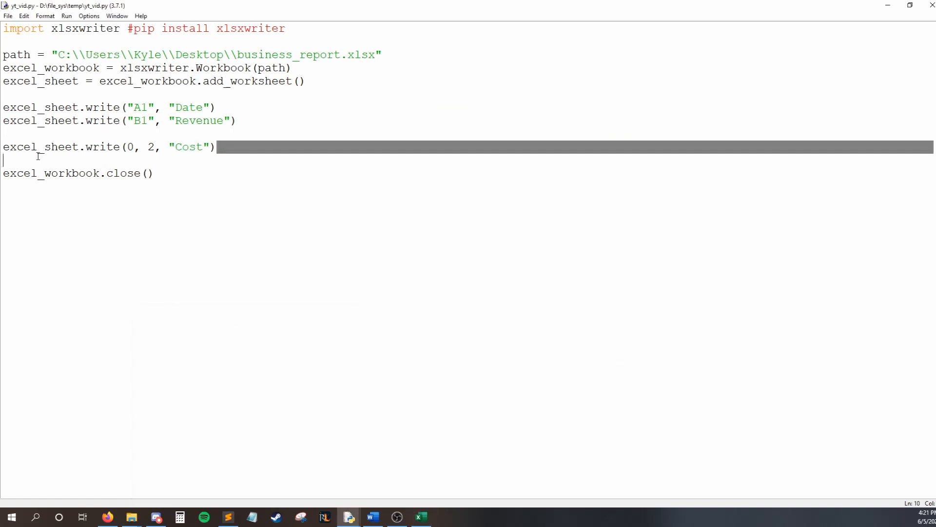
Duplicate the Cost header line into excel_sheet.write(0, 3, "Profit").
{"action": "left_click", "coordinate": [217, 147]}
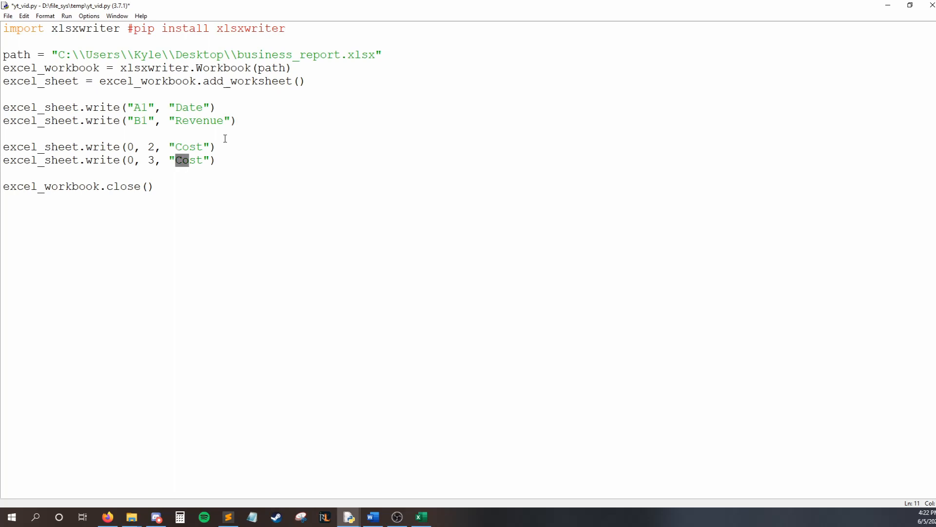
{"action": "type", "text": "Profi"}
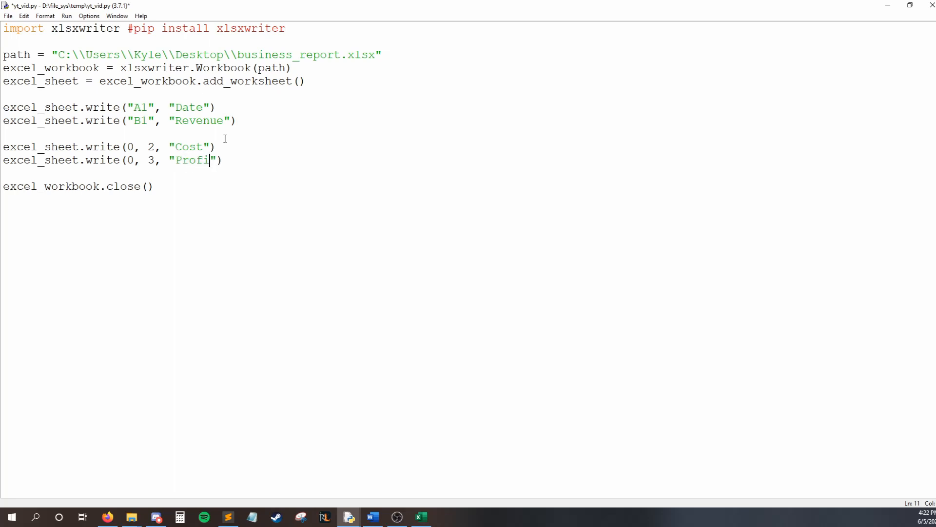
{"action": "type", "text": "t"}
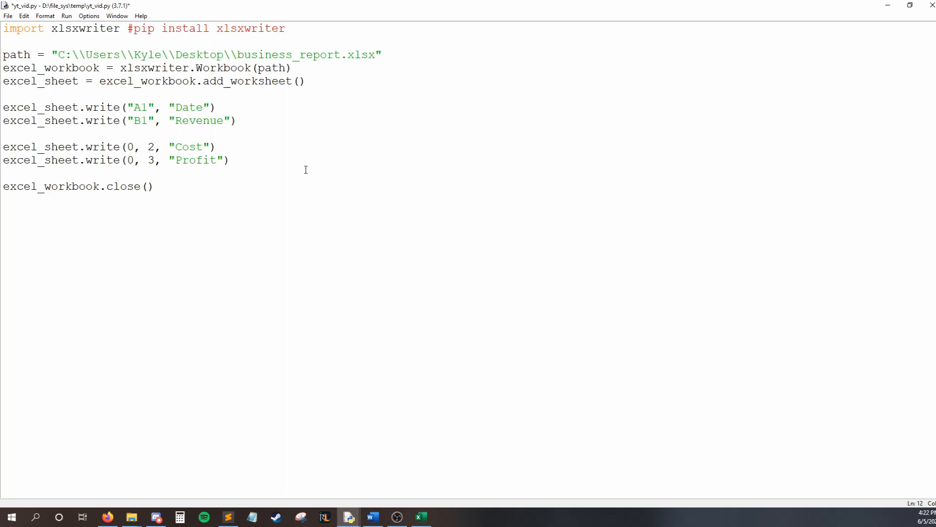
{"action": "mouse_move", "coordinate": [307, 167]}
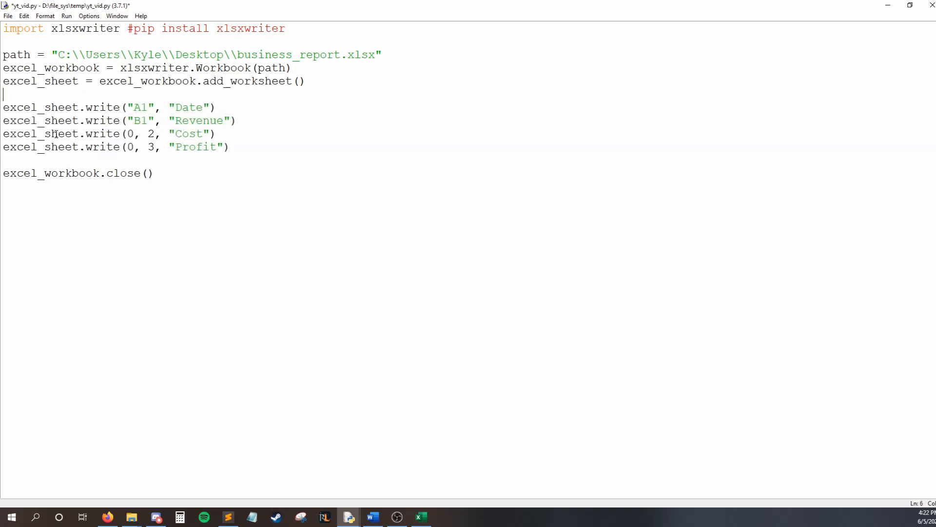
Add #Write headers and #Prepare comments plus a dates list of 06/02–06/04/2020.
{"action": "type", "text": "#Write headers"}
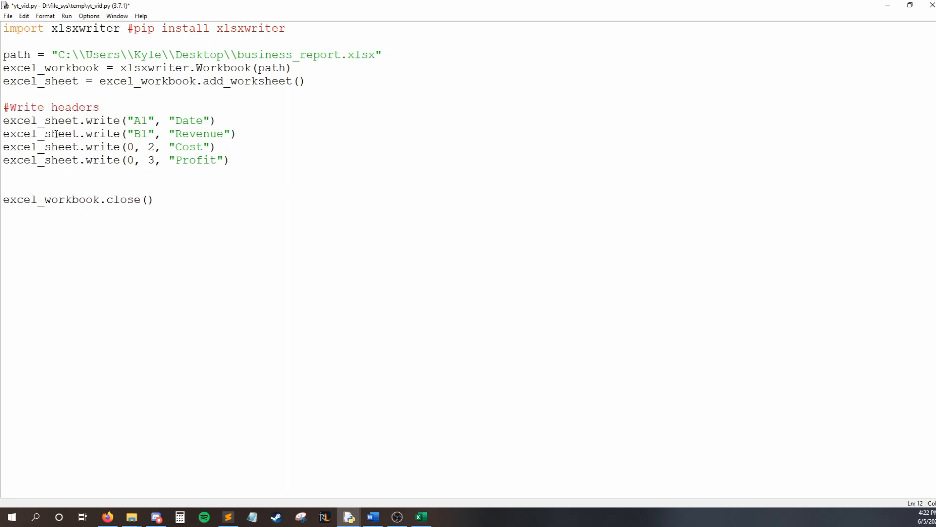
{"action": "type", "text": "#pr"}
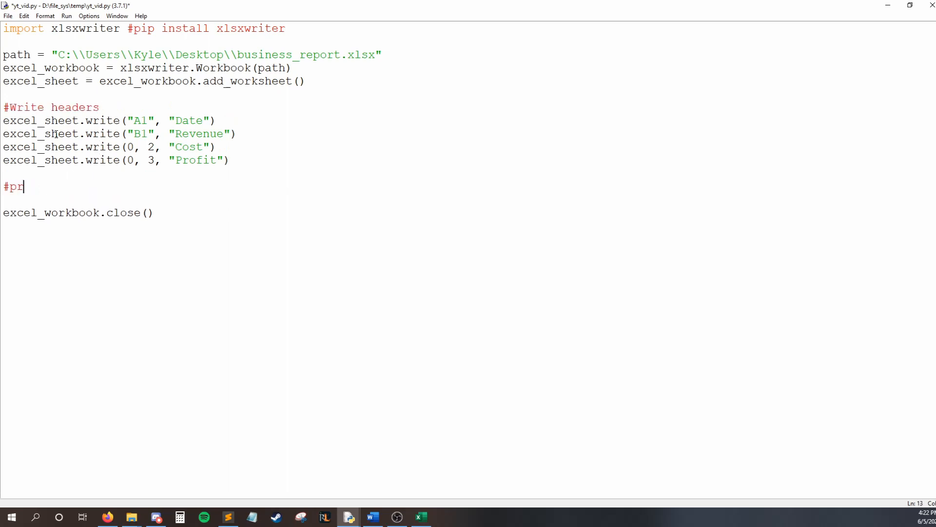
{"action": "type", "text": "epare"}
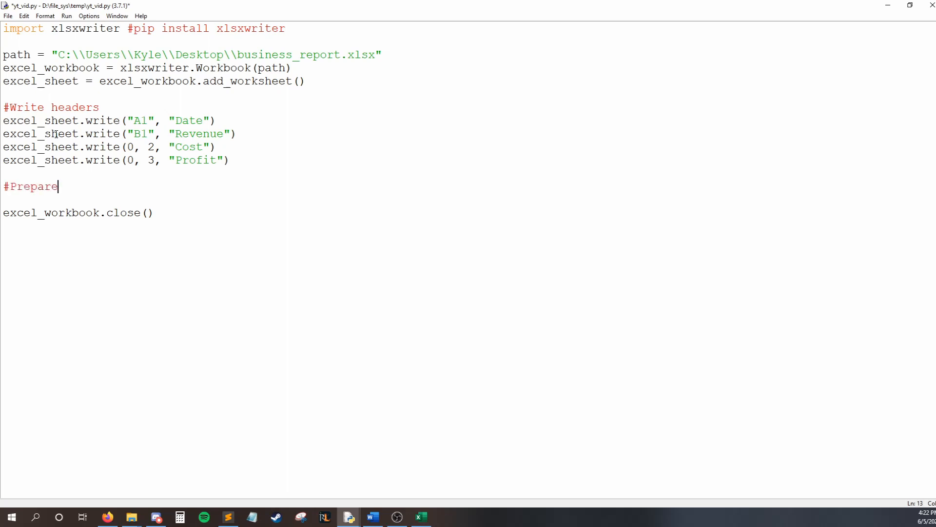
{"action": "key", "text": "enter"}
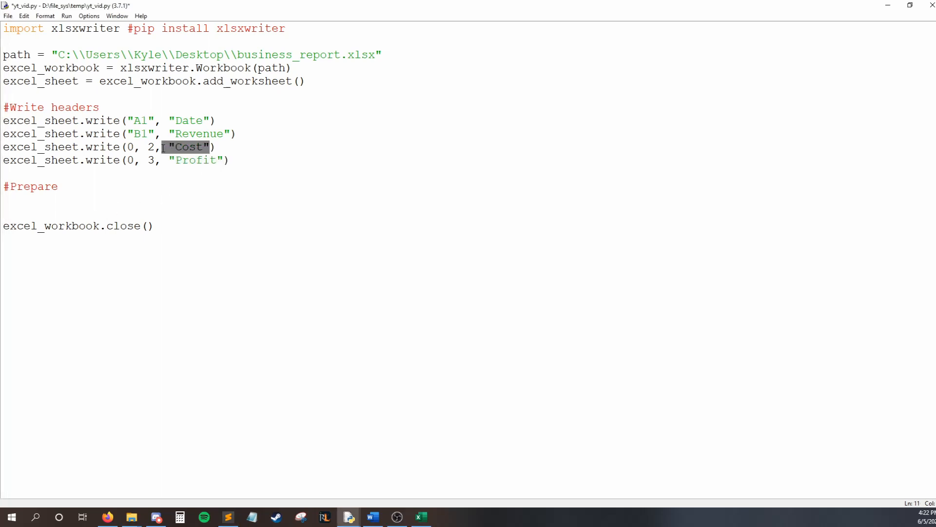
{"action": "type", "text": "dates = [\"06/02/2020\", \"06/03/2020\", \"06/04/2020\"]"}
{"action": "type", "text": "cost = [50, 100, 150]"}
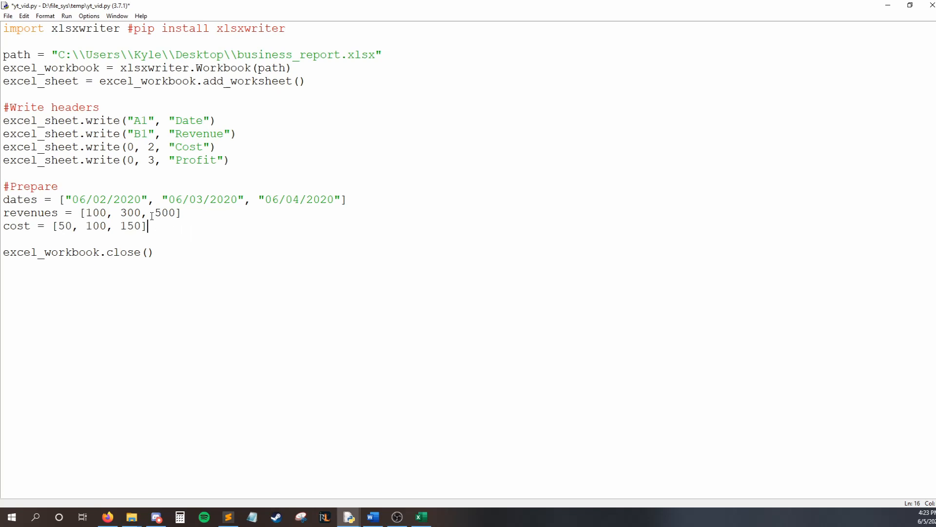
{"action": "left_click_drag", "start_coordinate": [5, 199], "coordinate": [147, 226]}
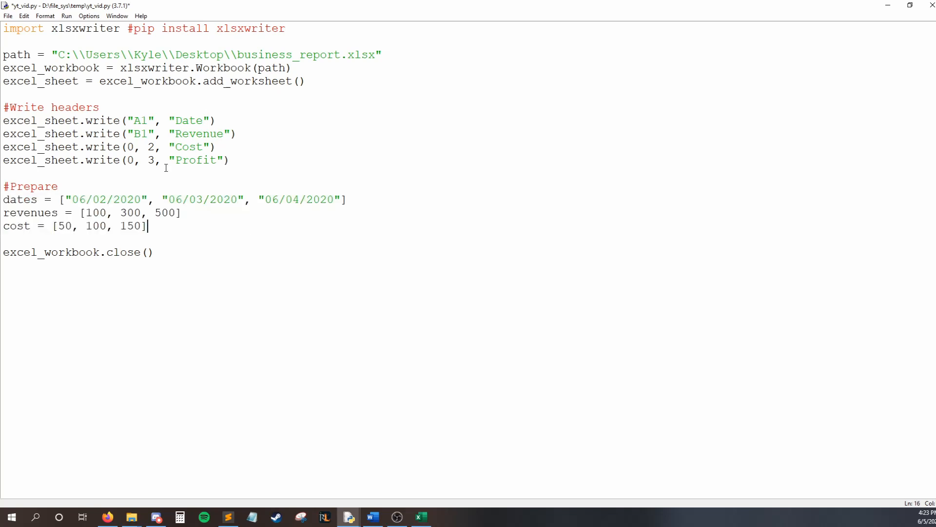
Add a for loop over range(len(dates)) calling excel_sheet.write(i+1, 0, dates[i]).
{"action": "key", "text": "Enter"}
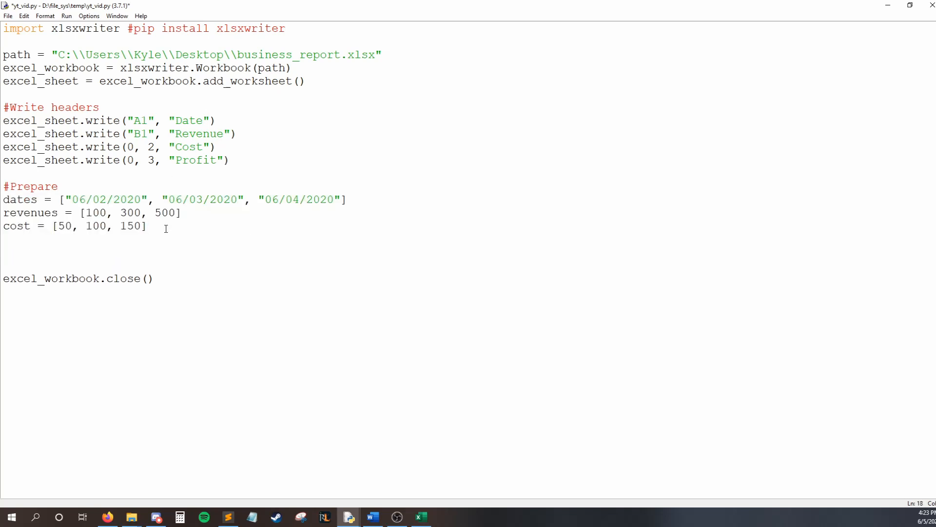
{"action": "type", "text": "for i in"}
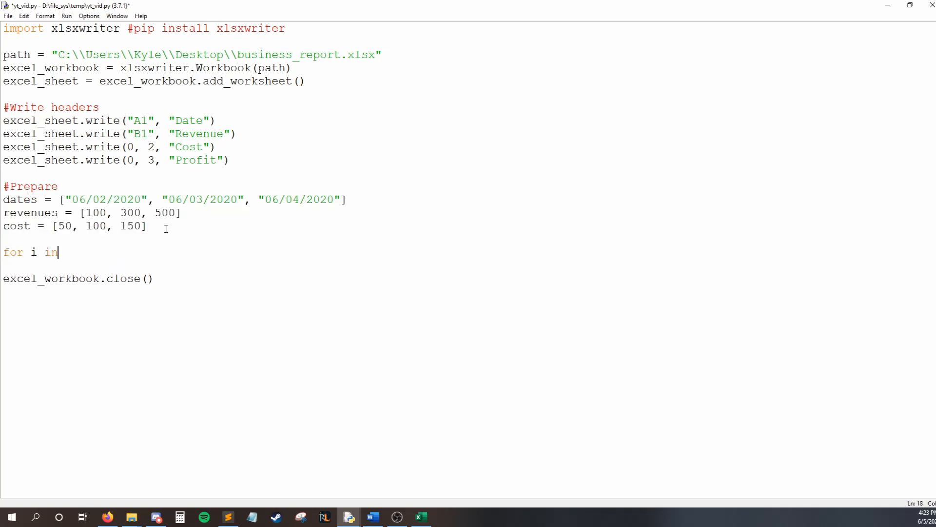
{"action": "type", "text": "range(len("}
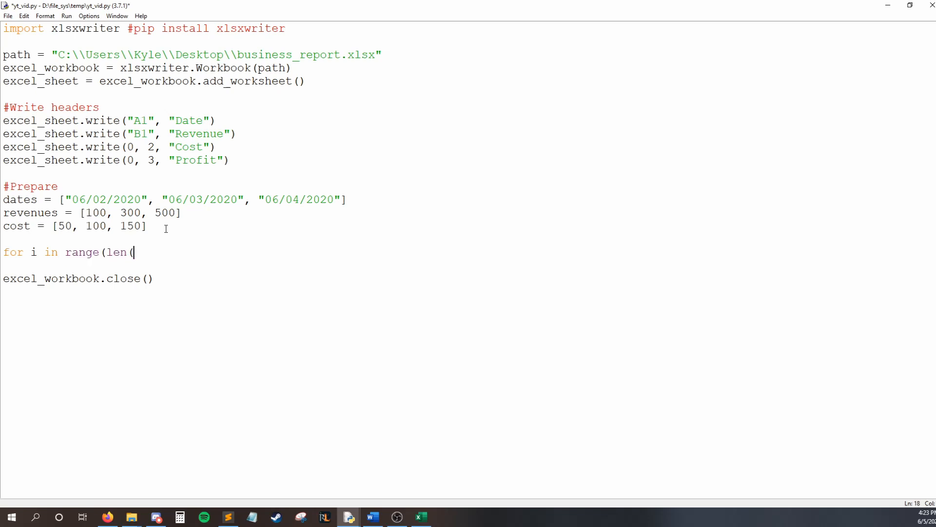
{"action": "type", "text": "dates)):"}
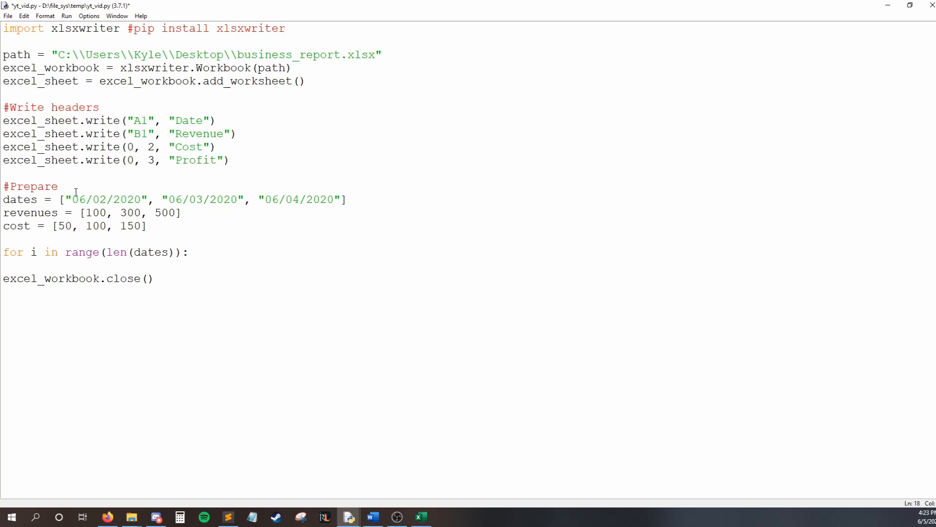
{"action": "double_click", "coordinate": [107, 200]}
{"action": "type", "text": "exce"}
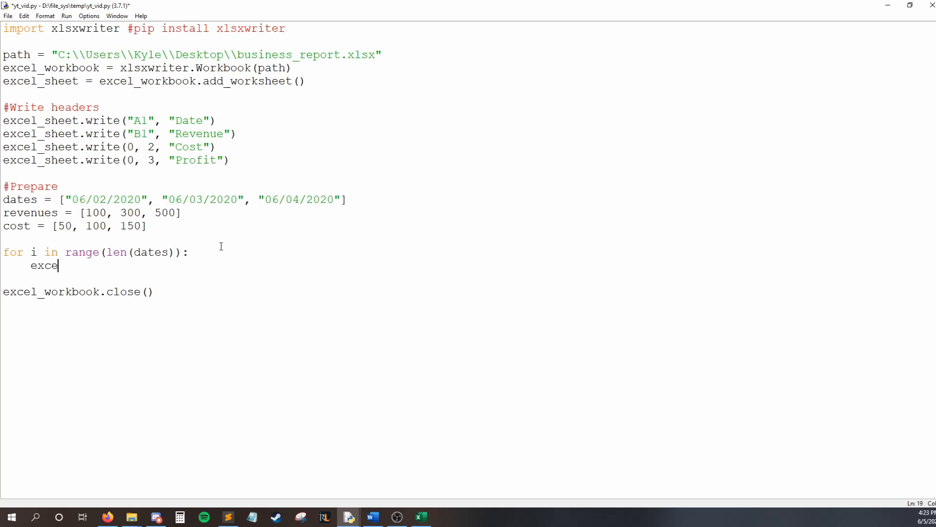
{"action": "type", "text": "l_sheet.write(i"}
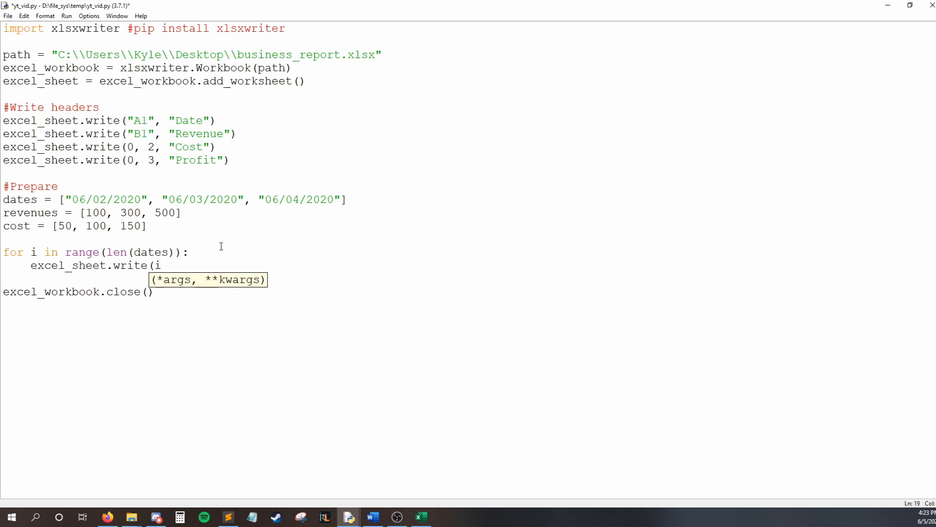
{"action": "type", "text": "+1, 0"}
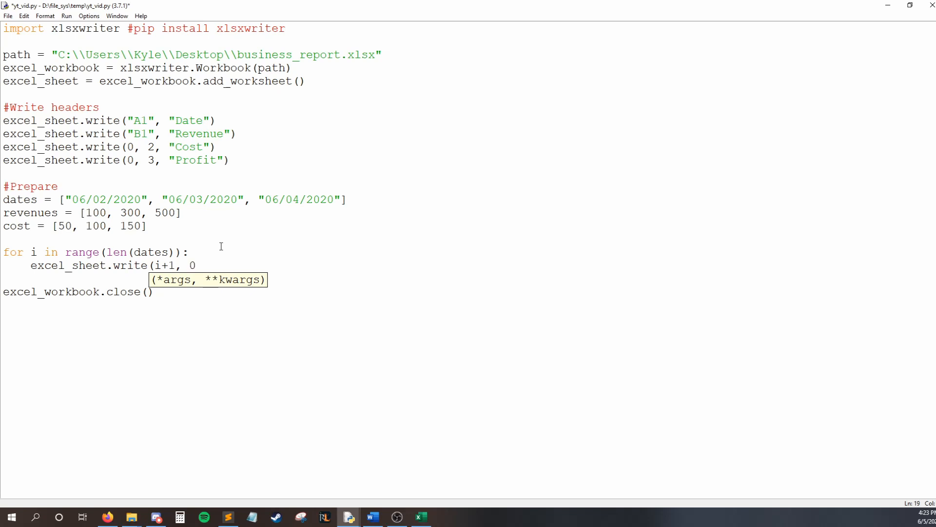
{"action": "type", "text": ", dates[i])"}
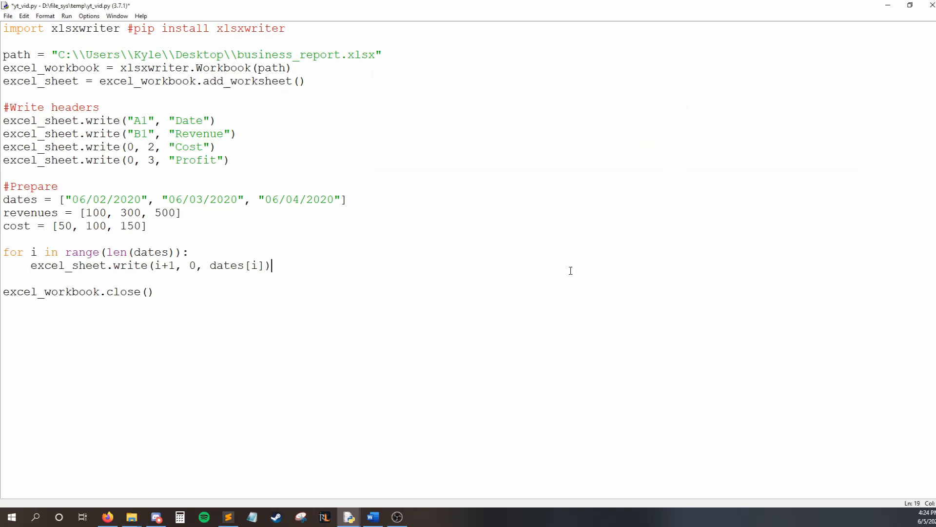
Rerun the script and inspect the dates in cells A2 and A3.
{"action": "key", "text": "F5"}
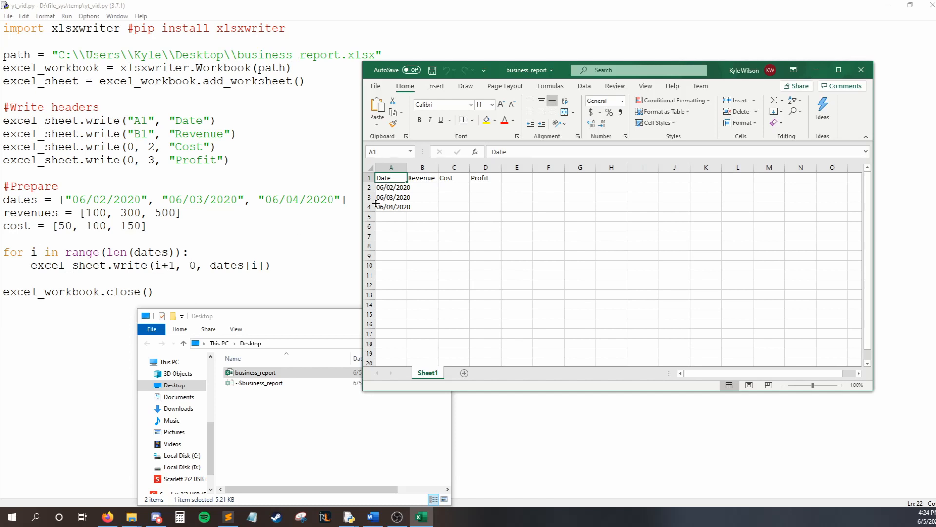
{"action": "left_click", "coordinate": [391, 187]}
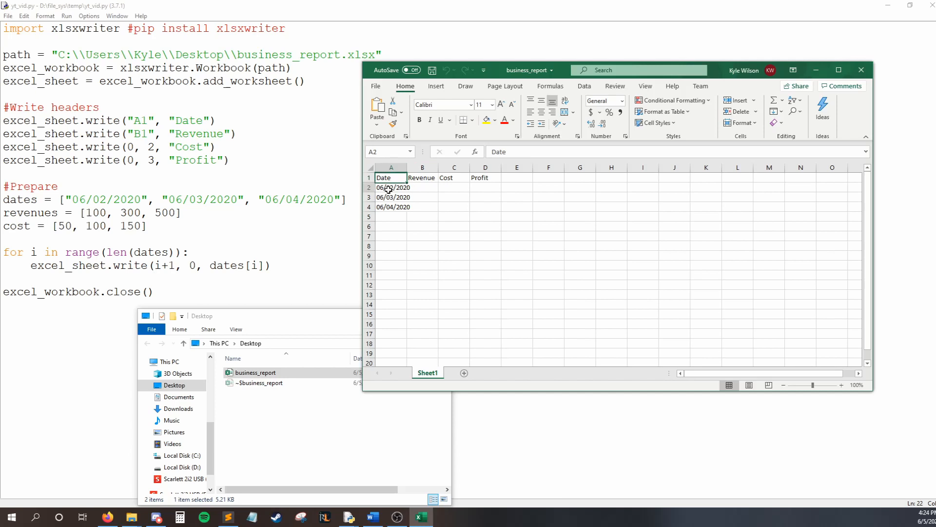
{"action": "left_click", "coordinate": [391, 188]}
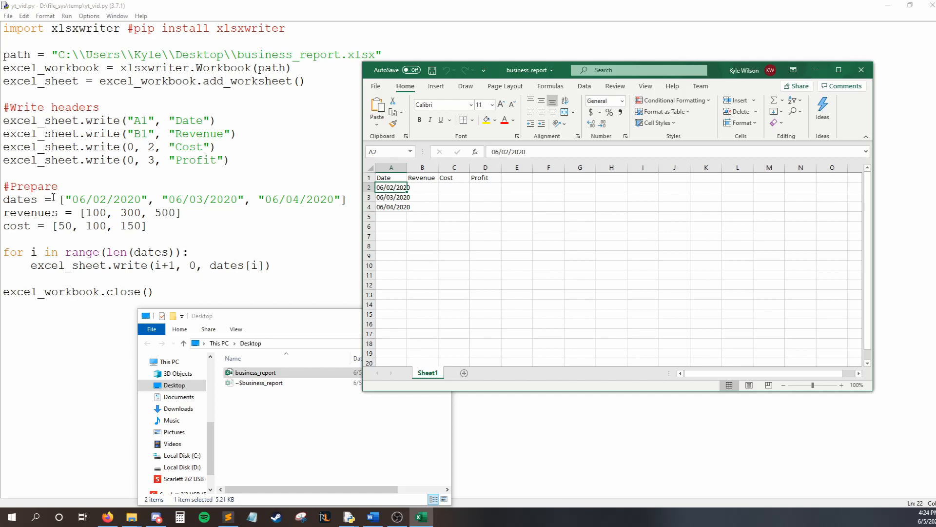
{"action": "mouse_move", "coordinate": [34, 252]}
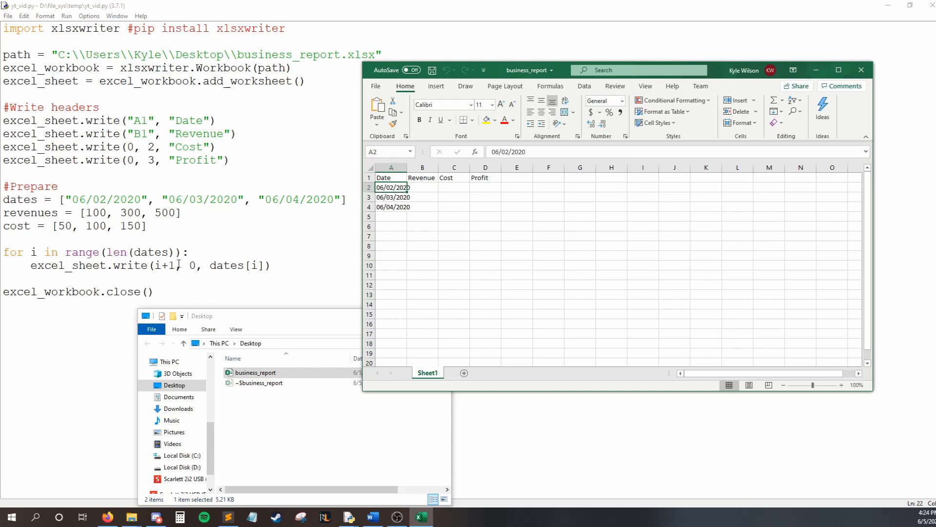
{"action": "left_click", "coordinate": [391, 197]}
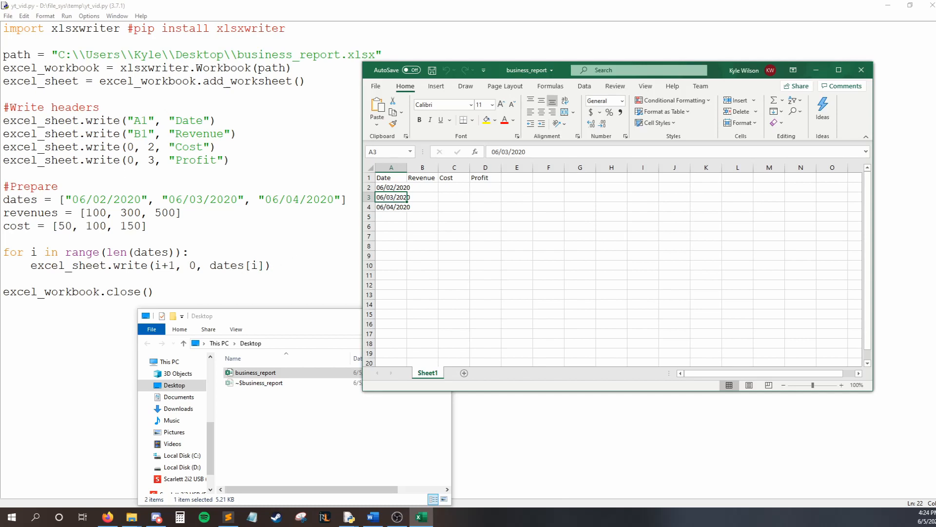
{"action": "mouse_move", "coordinate": [407, 226]}
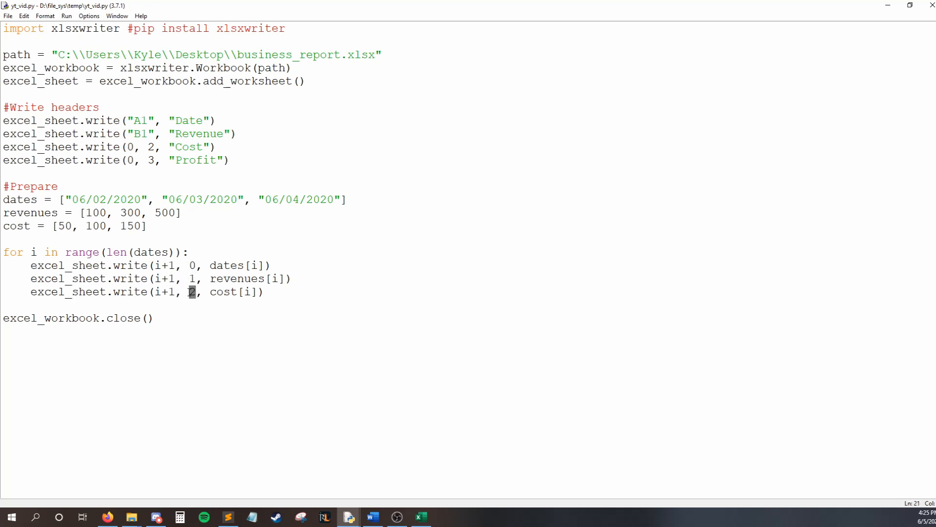
Switch to the regenerated business_report workbook in Excel.
{"action": "left_click", "coordinate": [421, 517]}
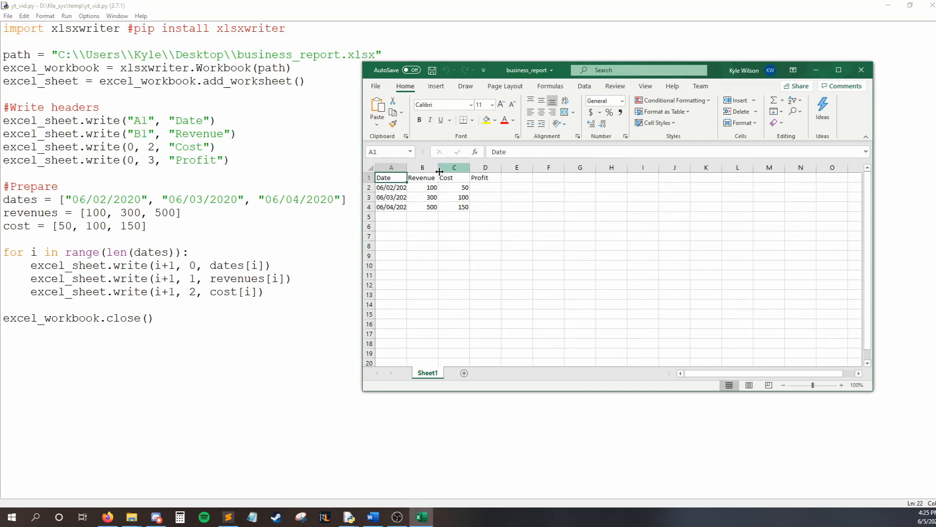
{"action": "left_click_drag", "start_coordinate": [422, 187], "coordinate": [454, 207]}
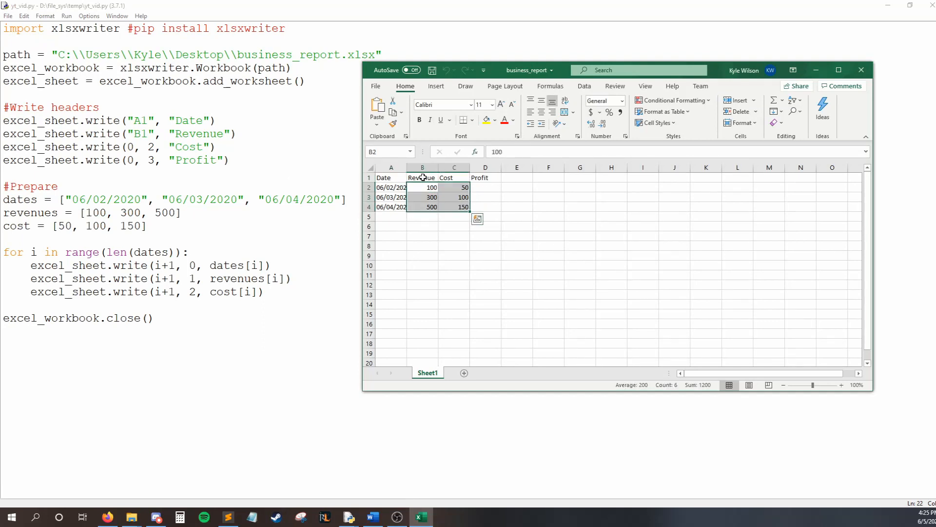
{"action": "left_click", "coordinate": [484, 266]}
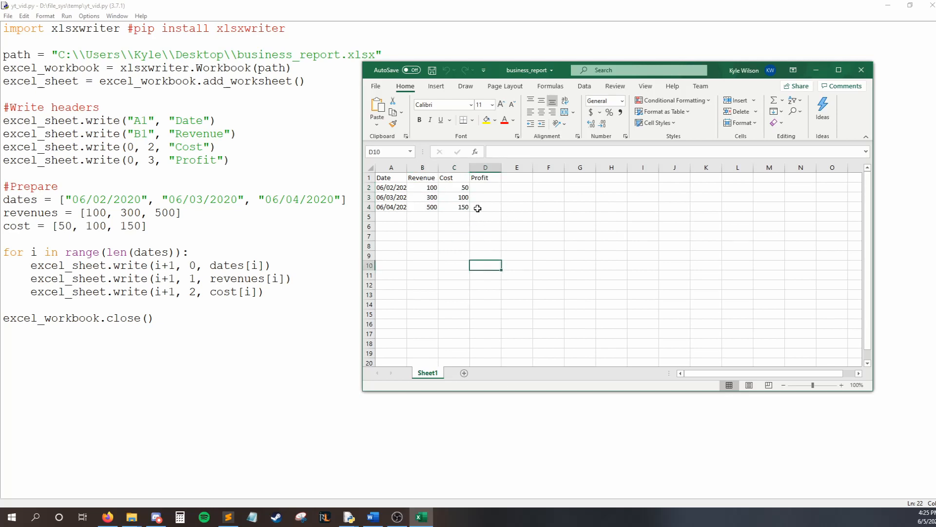
{"action": "mouse_move", "coordinate": [489, 226]}
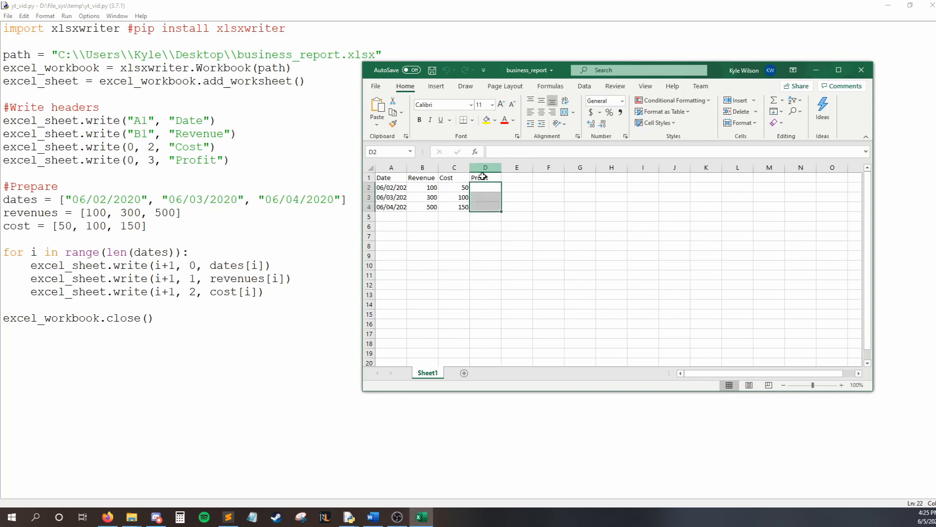
{"action": "left_click", "coordinate": [423, 187]}
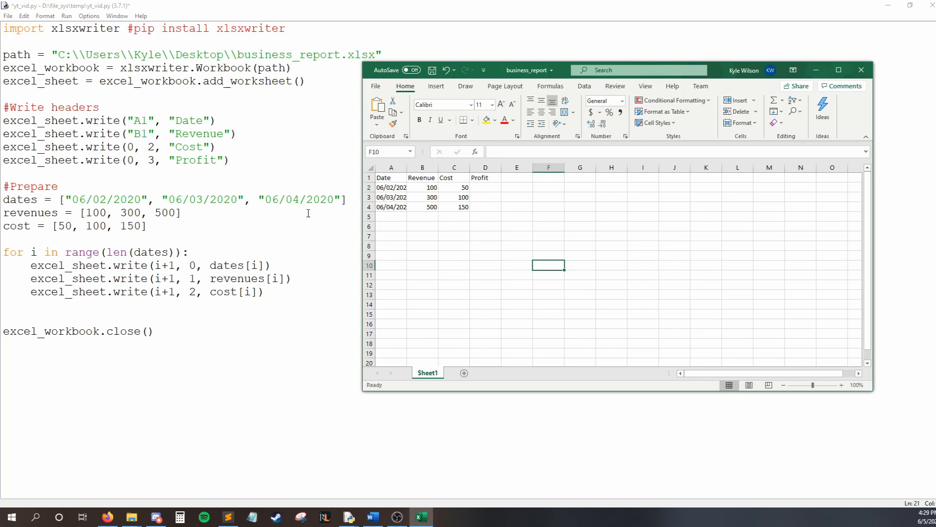
{"action": "mouse_move", "coordinate": [239, 260]}
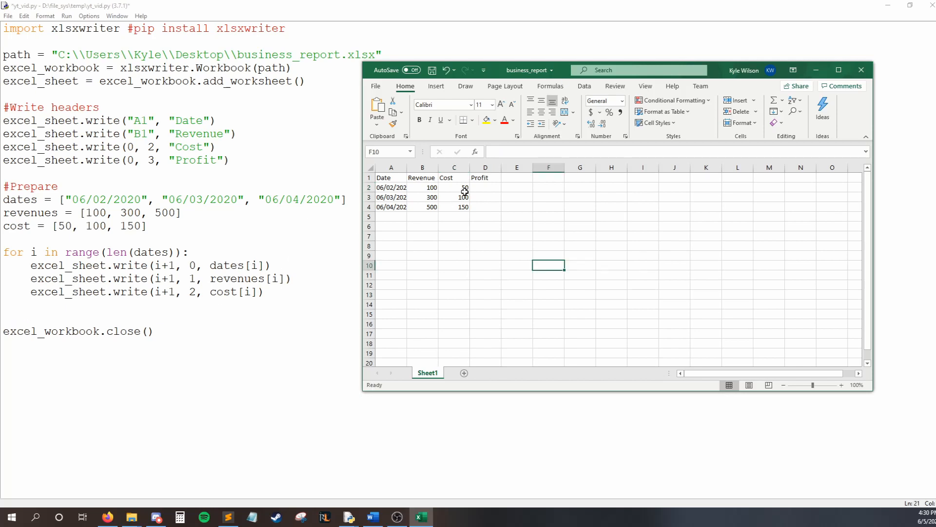
Enter the formula =B2-C2 in Profit cell D2.
{"action": "left_click", "coordinate": [485, 187]}
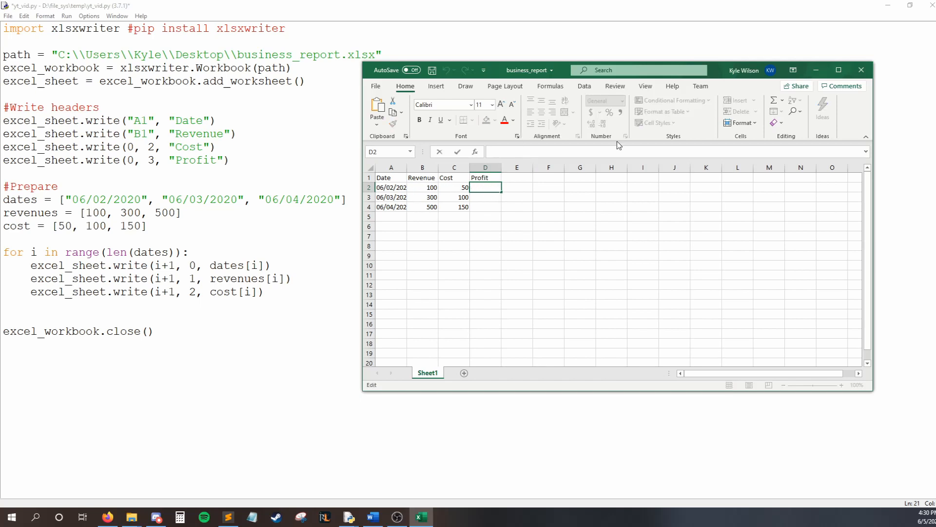
{"action": "type", "text": "="}
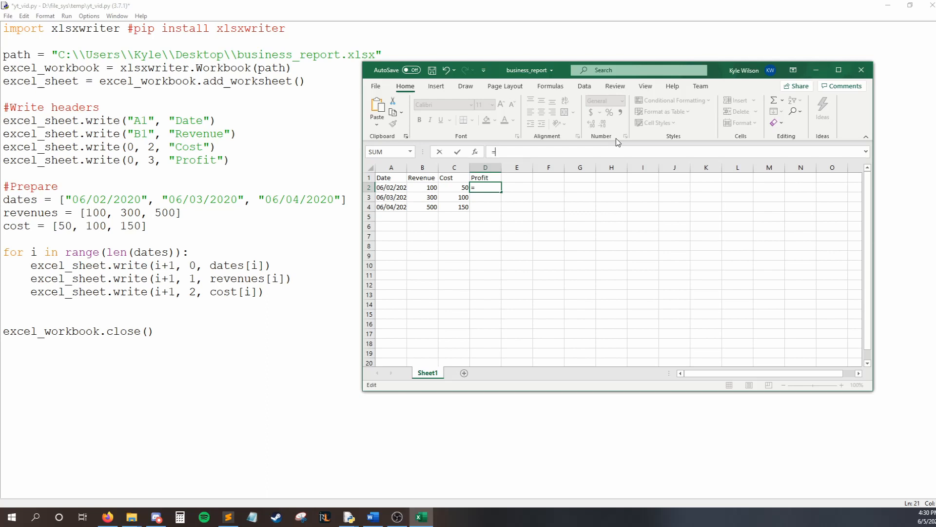
{"action": "type", "text": "B2-C2"}
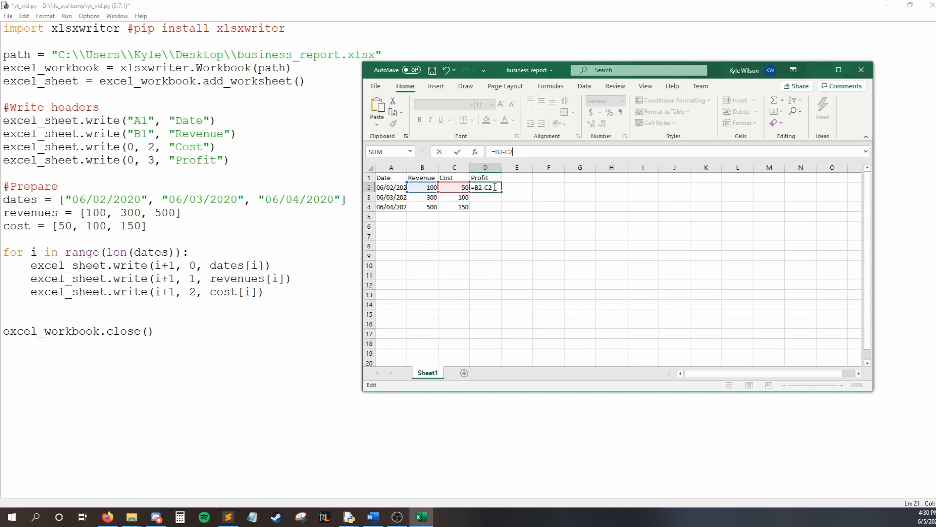
{"action": "key", "text": "Enter"}
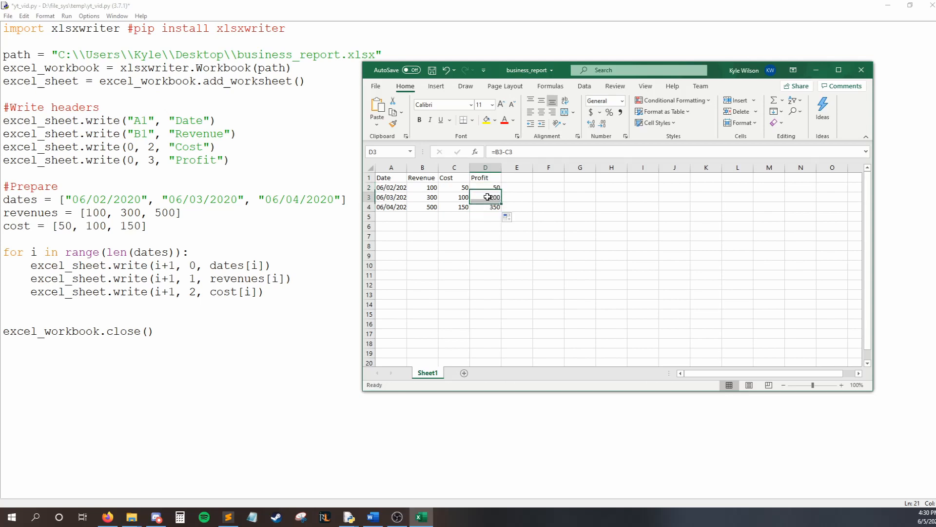
Inspect the Profit formulas in cells D2, D3 and D4.
{"action": "left_click", "coordinate": [485, 206]}
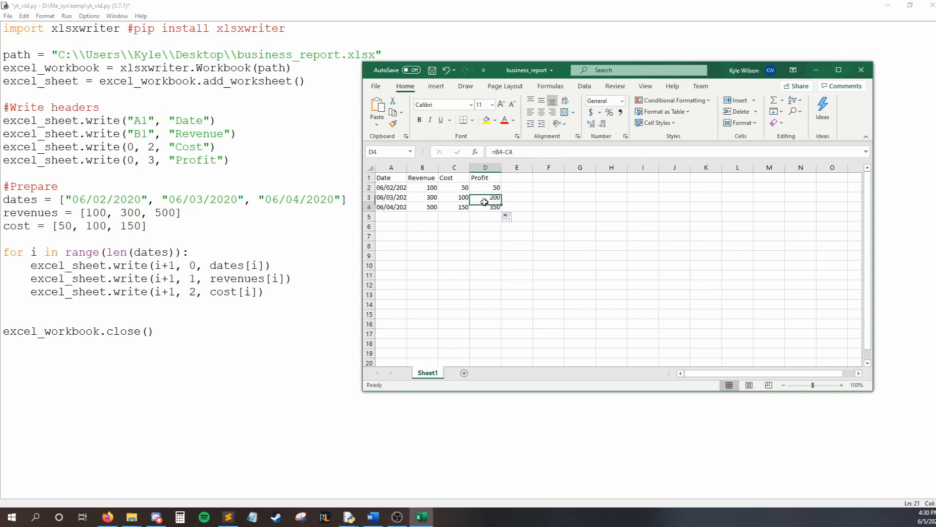
{"action": "left_click", "coordinate": [485, 197]}
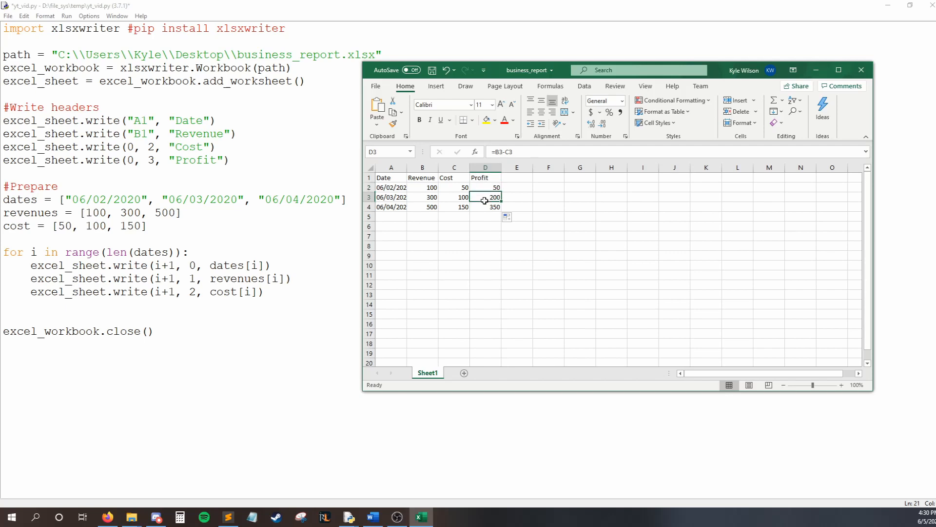
{"action": "left_click", "coordinate": [485, 207]}
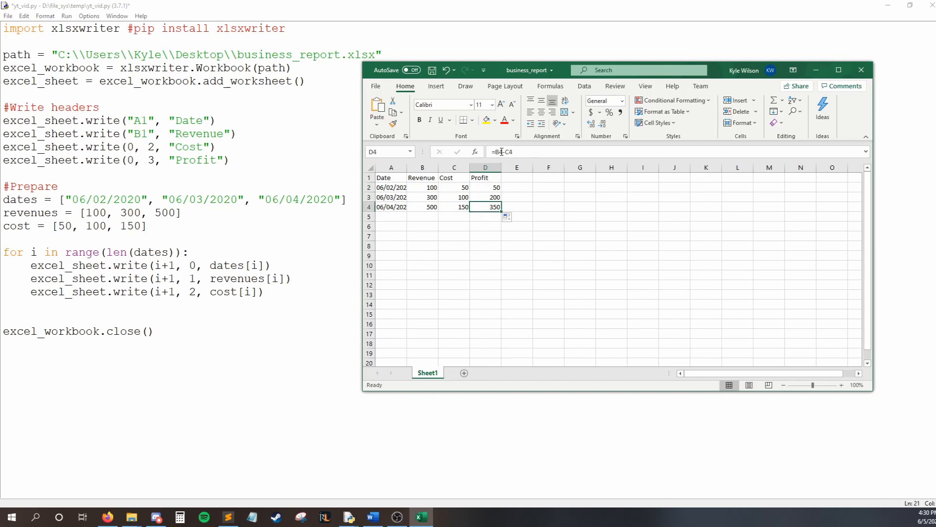
{"action": "left_click", "coordinate": [485, 187]}
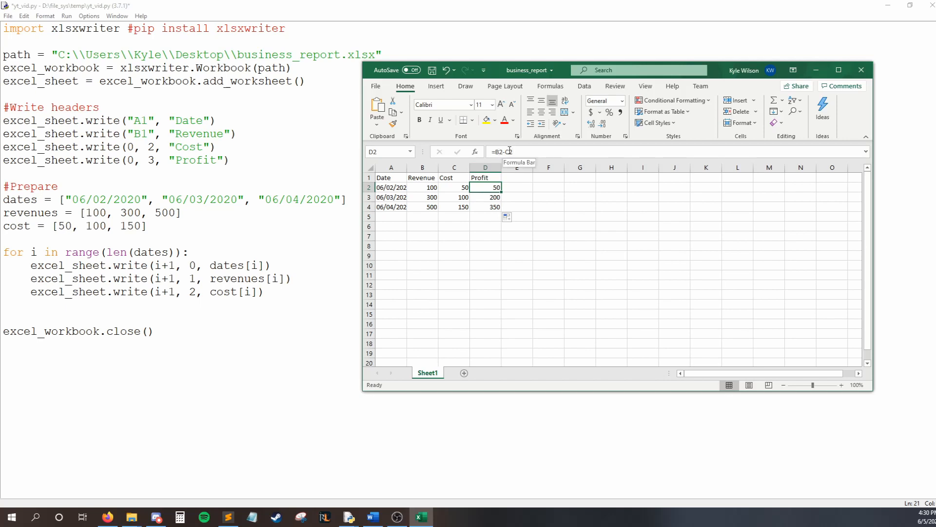
{"action": "left_click", "coordinate": [485, 197]}
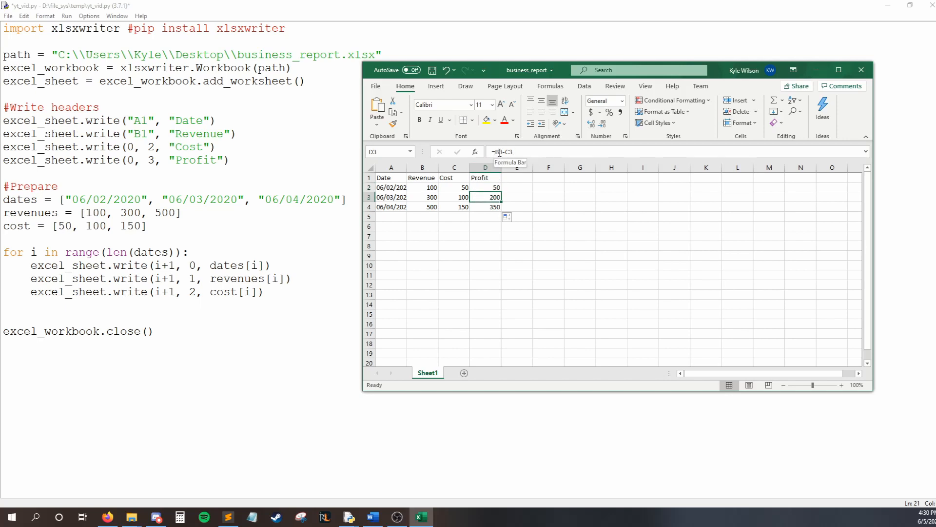
{"action": "mouse_move", "coordinate": [240, 255]}
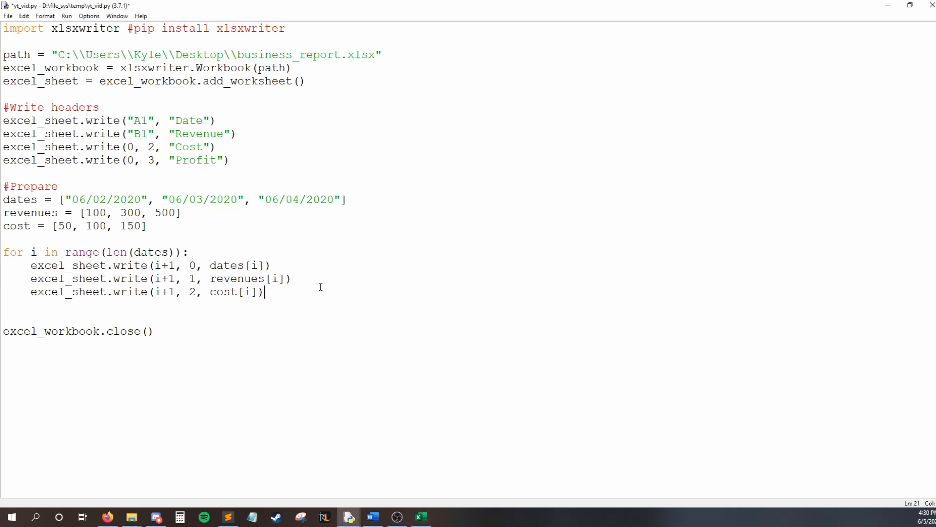
{"action": "mouse_move", "coordinate": [294, 290]}
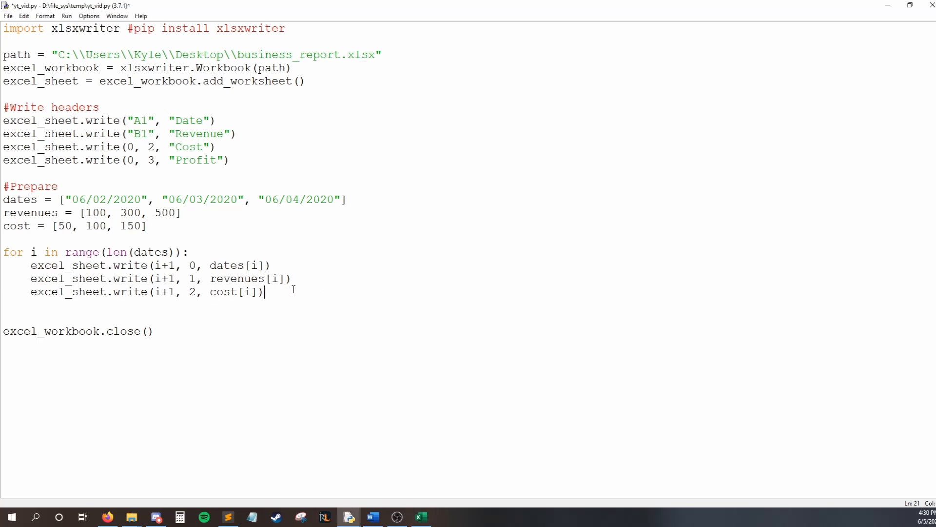
Duplicate the cost write line as a column 3 write with the cost argument removed.
{"action": "key", "text": "enter"}
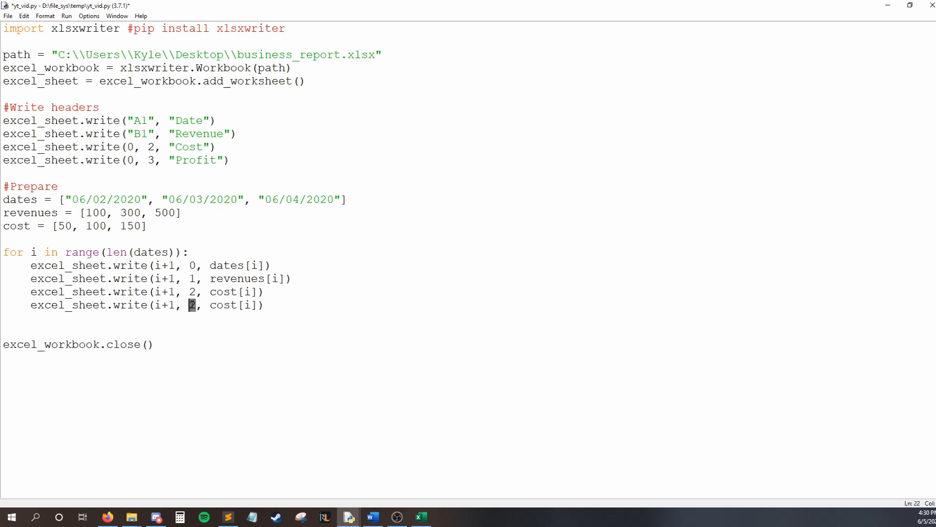
{"action": "type", "text": "3"}
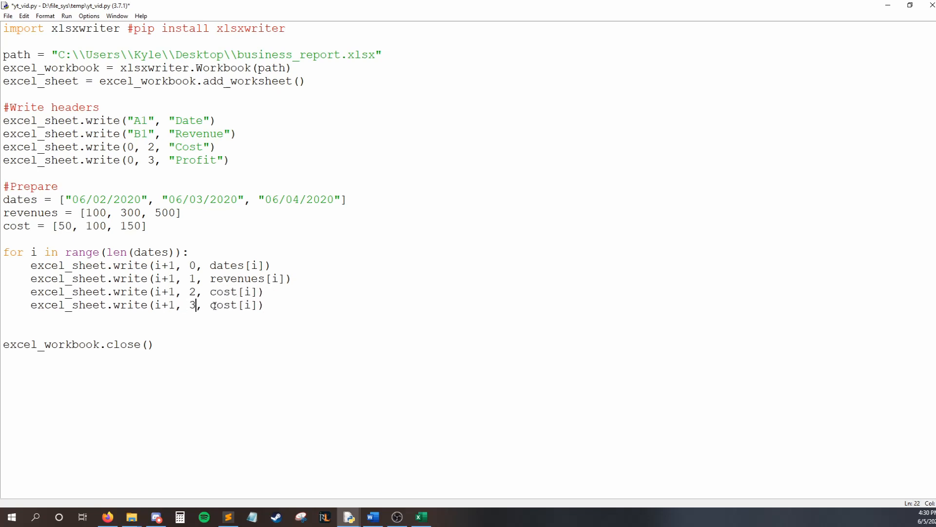
{"action": "double_click", "coordinate": [230, 305]}
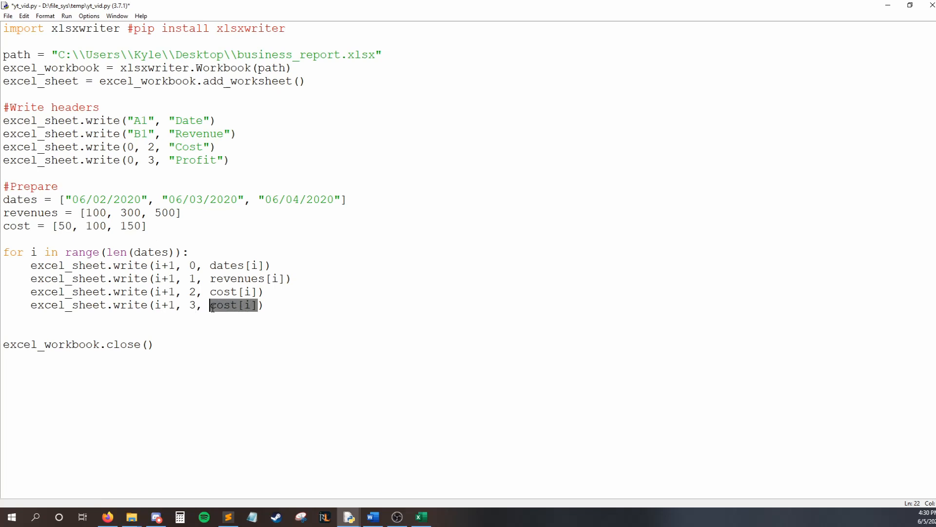
{"action": "key", "text": "Delete"}
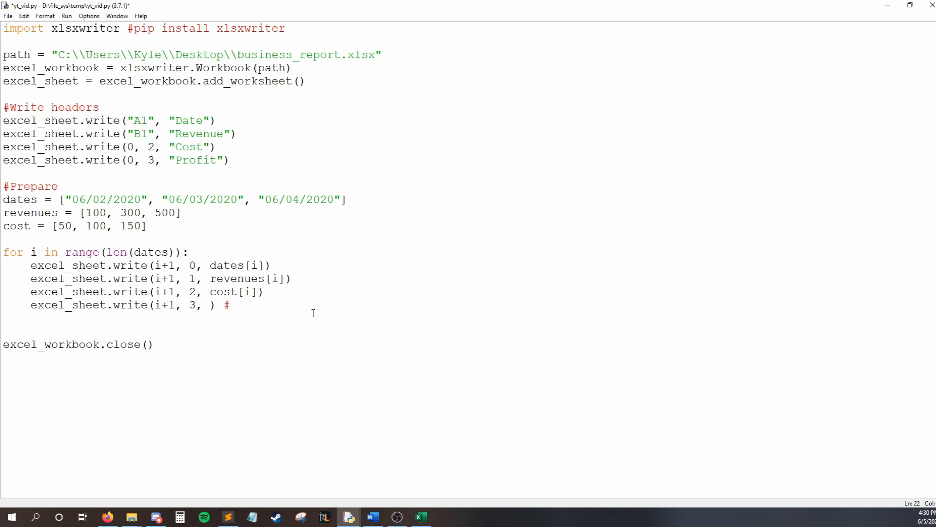
Add the comment #=Bn-Cn E.g. =B2-C2 to the Profit write line.
{"action": "type", "text": "="}
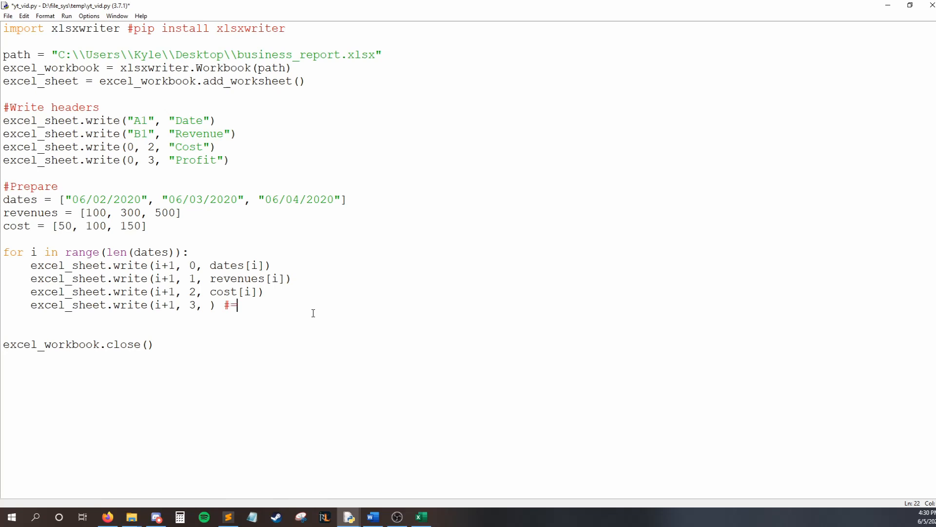
{"action": "type", "text": "B"}
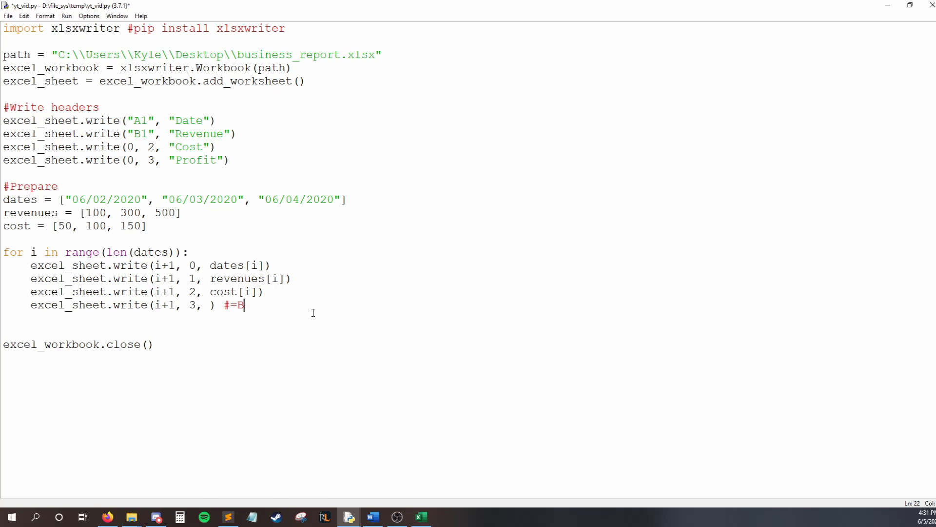
{"action": "type", "text": "n"}
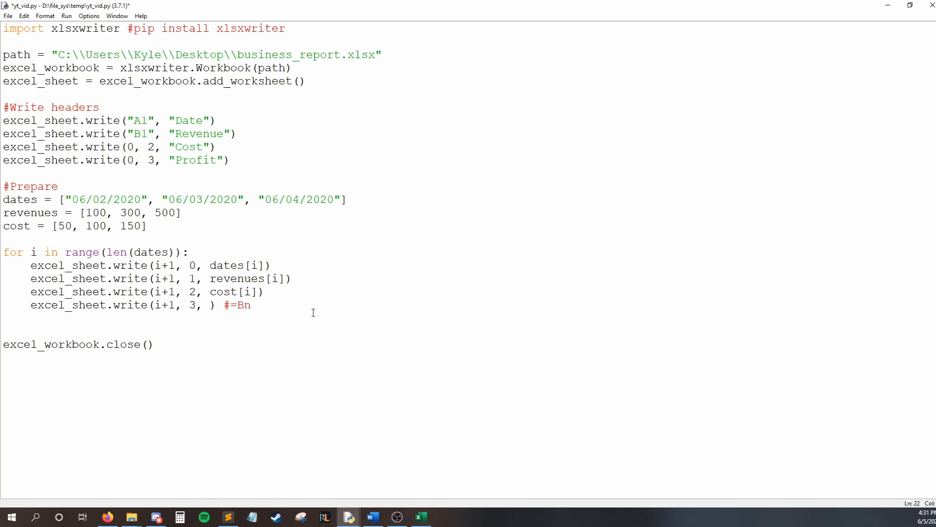
{"action": "type", "text": "-Cn"}
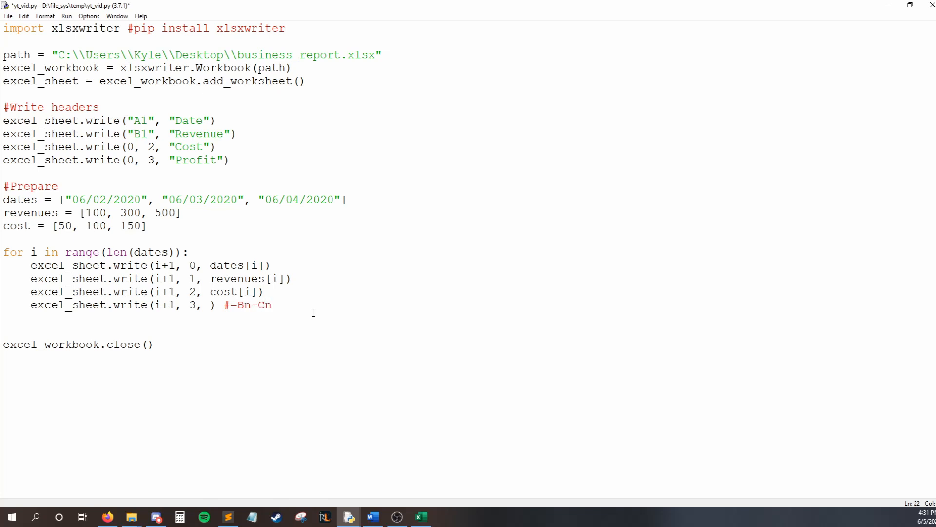
{"action": "type", "text": "E.g."}
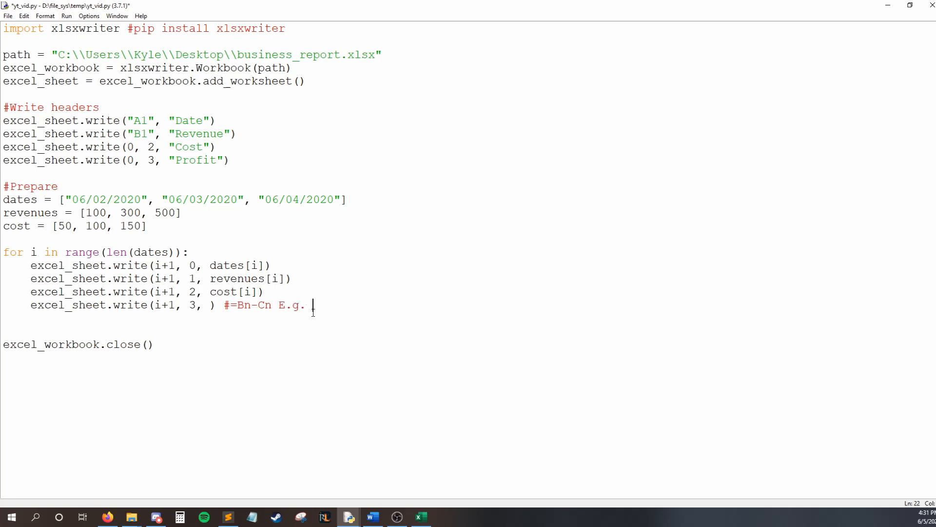
{"action": "type", "text": "=B2-"}
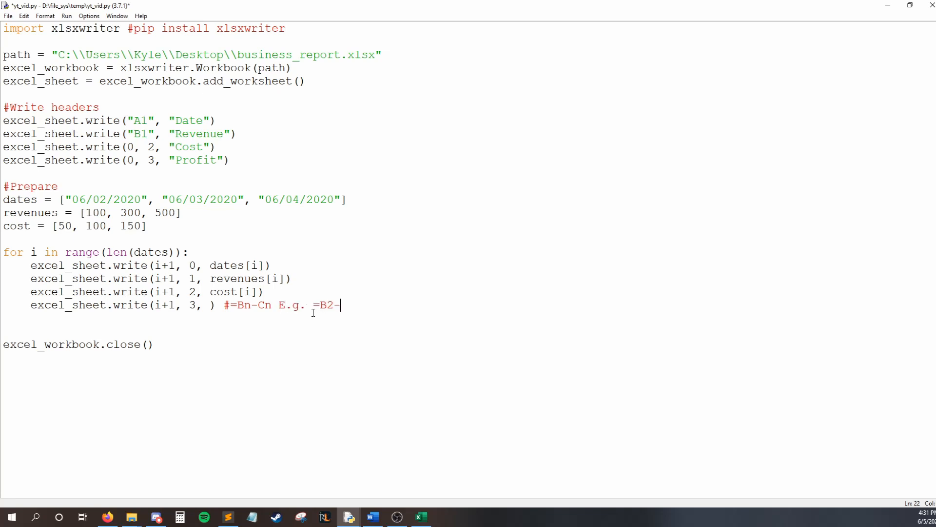
{"action": "type", "text": "C2"}
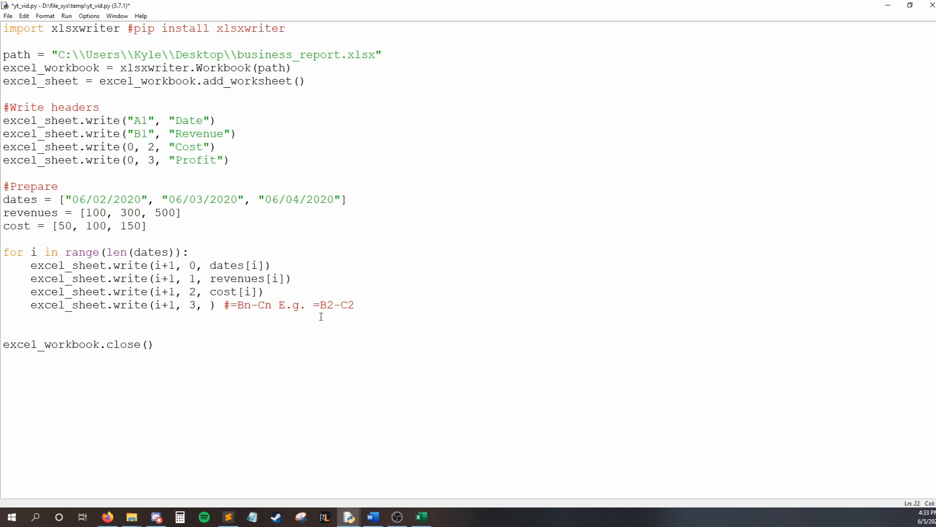
Pass '=B' + str(i+2) as the Profit value, then bring up the workbook.
{"action": "type", "text": "'=B"}
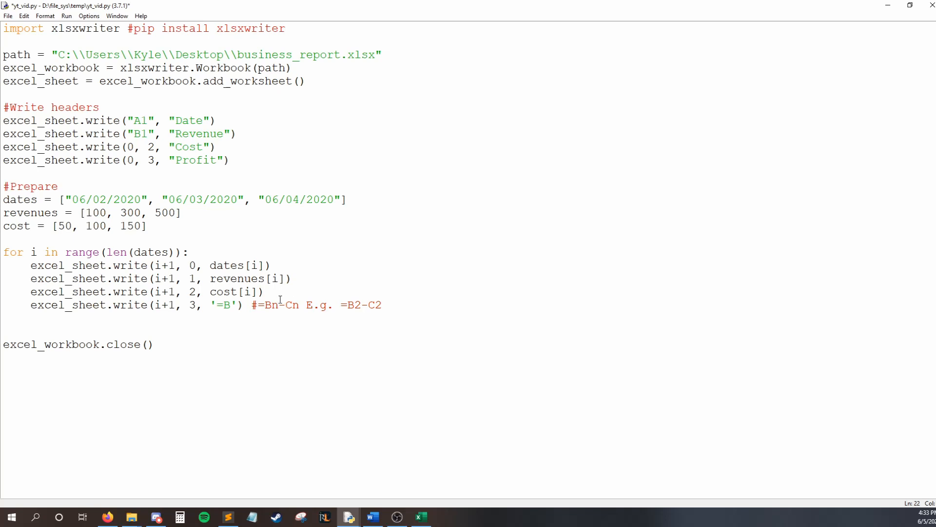
{"action": "double_click", "coordinate": [274, 304]}
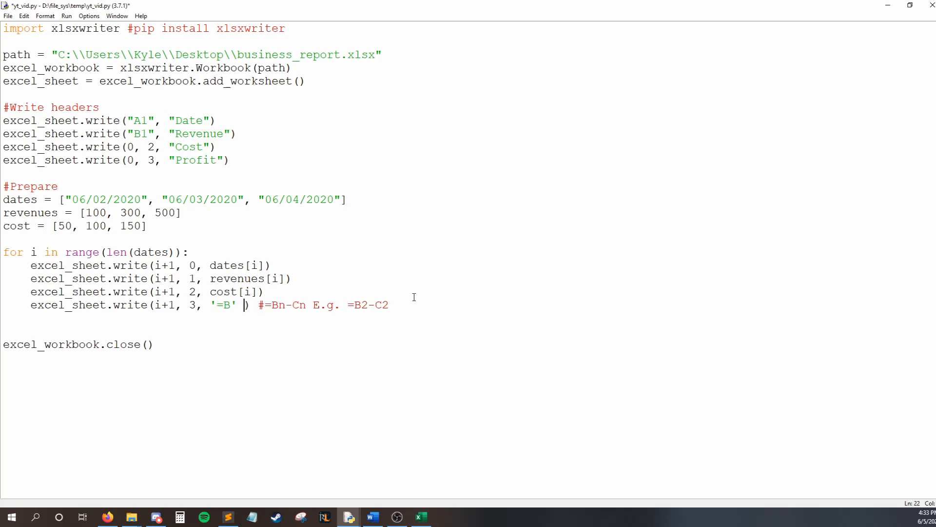
{"action": "type", "text": "+ str(i"}
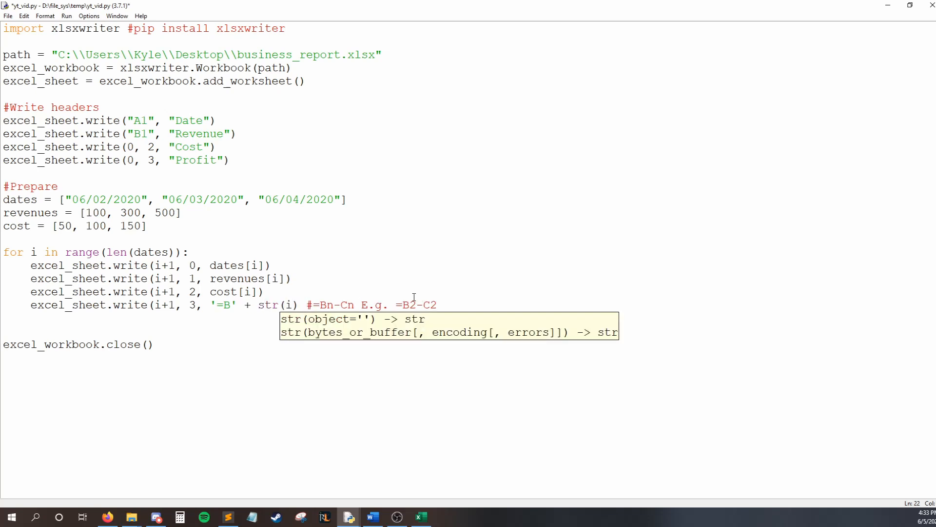
{"action": "type", "text": "+2"}
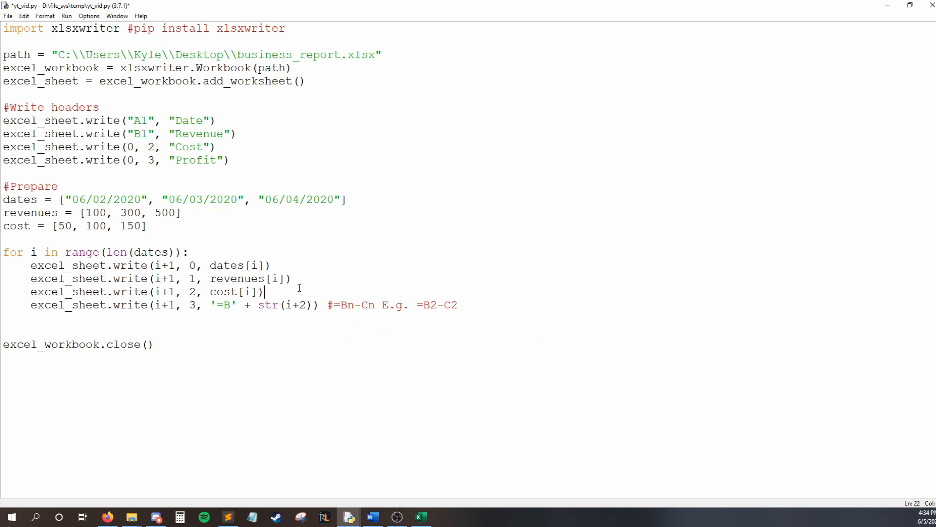
{"action": "left_click", "coordinate": [420, 517]}
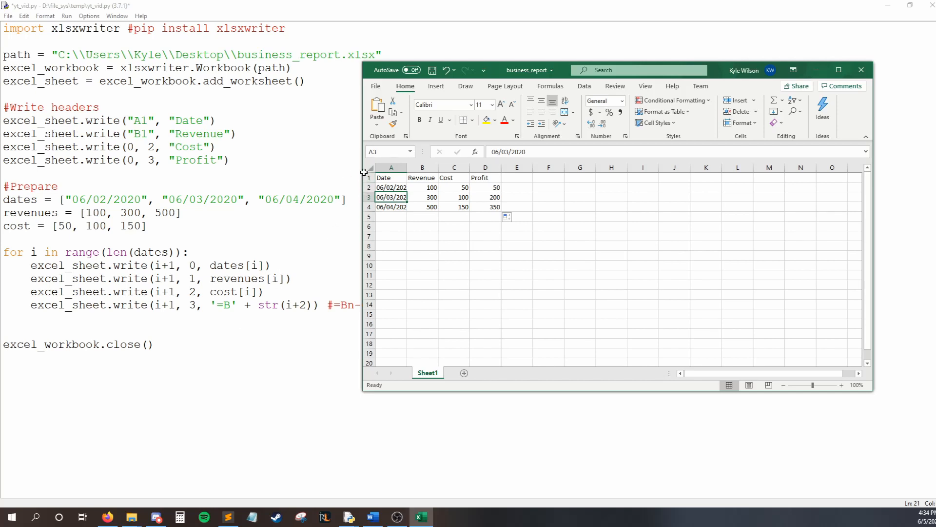
Check cells A2 and A1 to confirm headers sit in row 1 and data starts in row 2.
{"action": "left_click", "coordinate": [391, 187]}
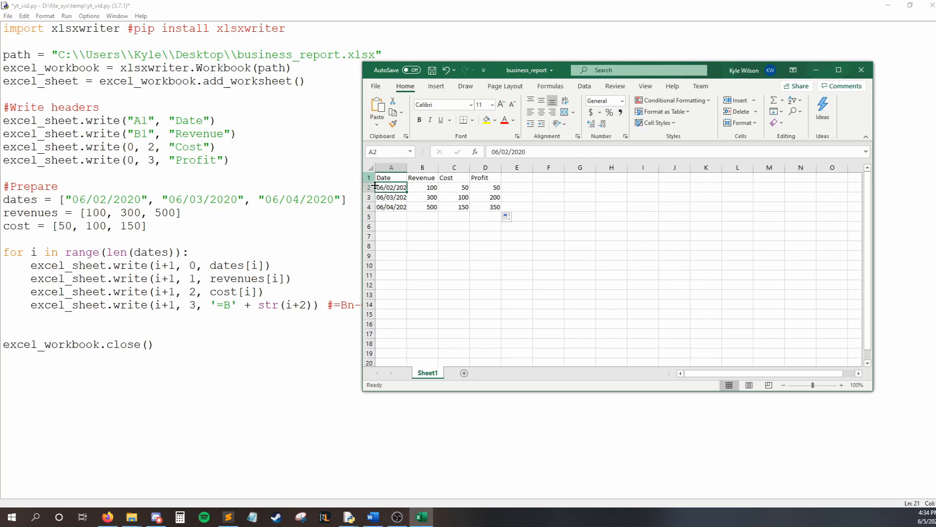
{"action": "left_click", "coordinate": [390, 177]}
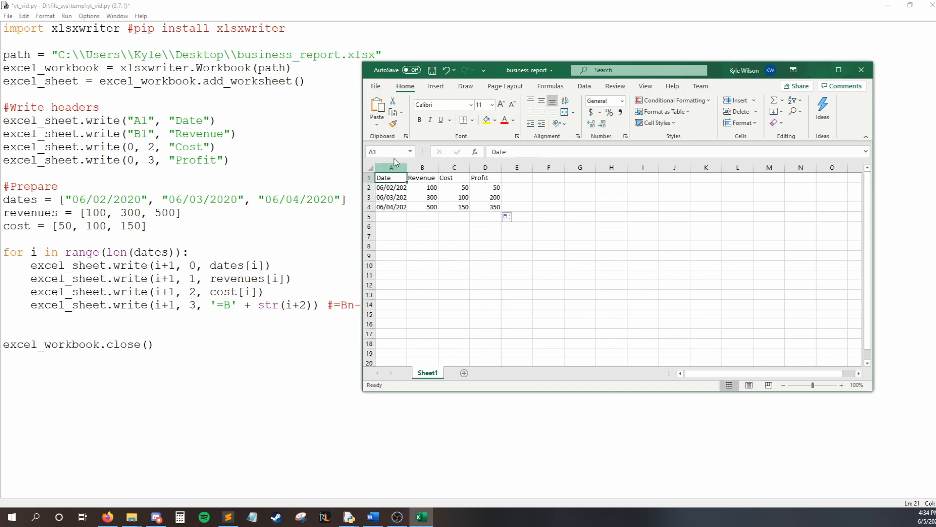
{"action": "left_click", "coordinate": [391, 187]}
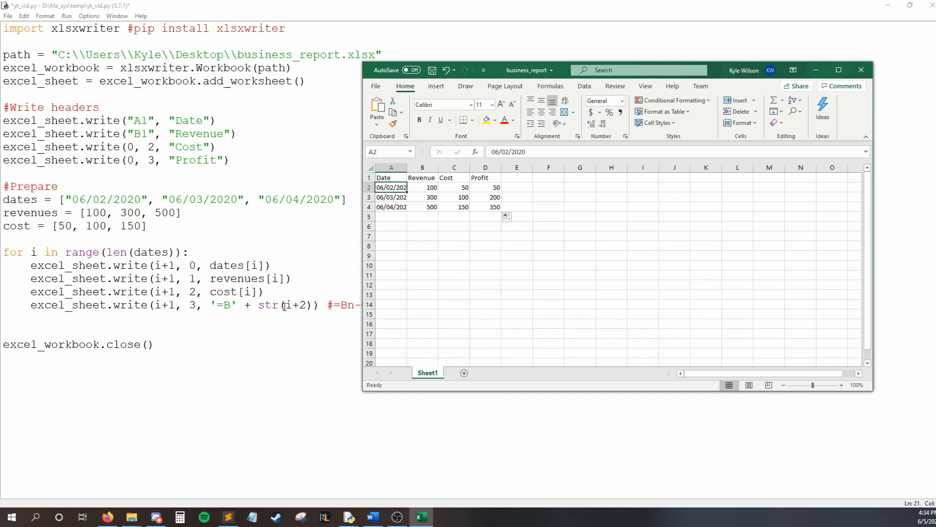
{"action": "mouse_move", "coordinate": [392, 188]}
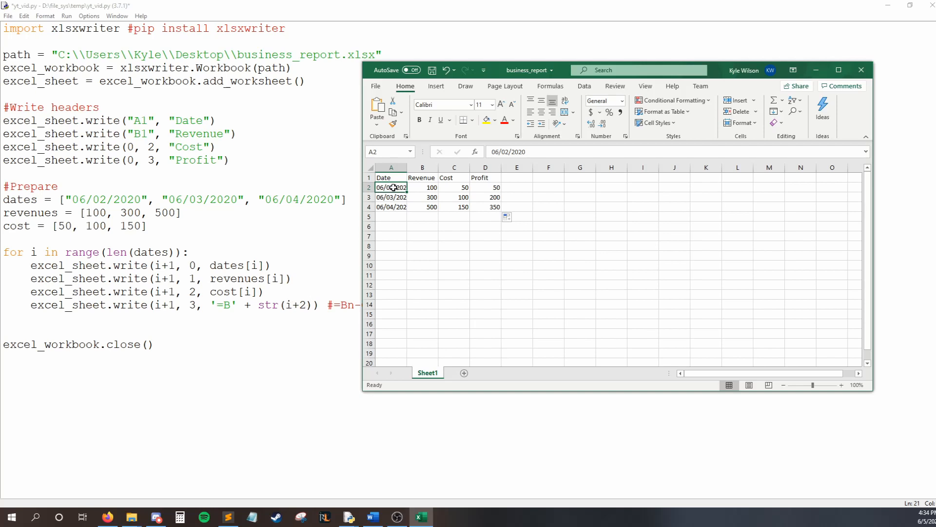
{"action": "mouse_move", "coordinate": [447, 184]}
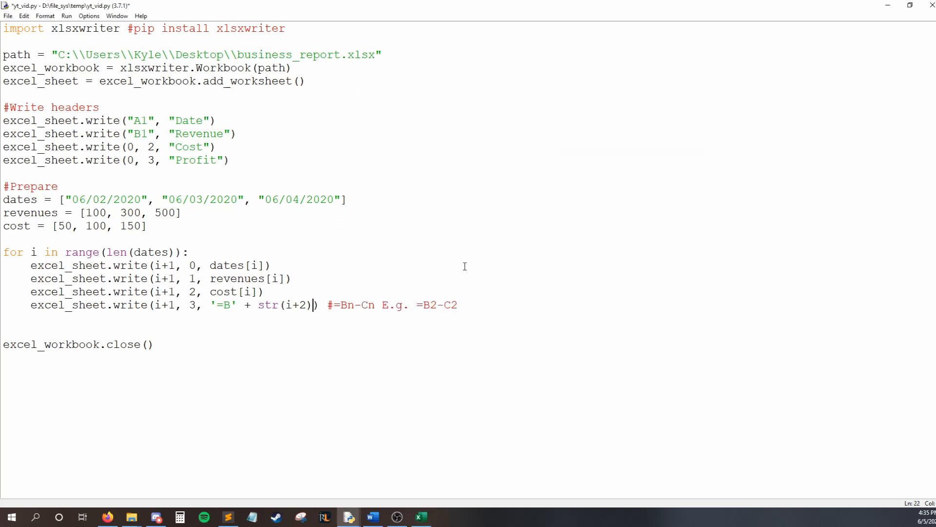
{"action": "mouse_move", "coordinate": [410, 299]}
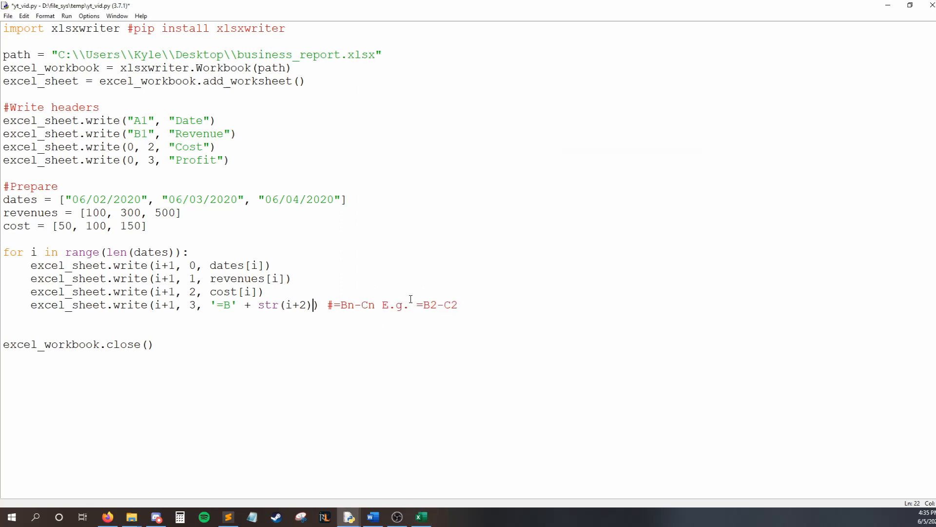
Append + '-C' + str(i+2) to the Profit formula argument and rerun the script.
{"action": "type", "text": ")"}
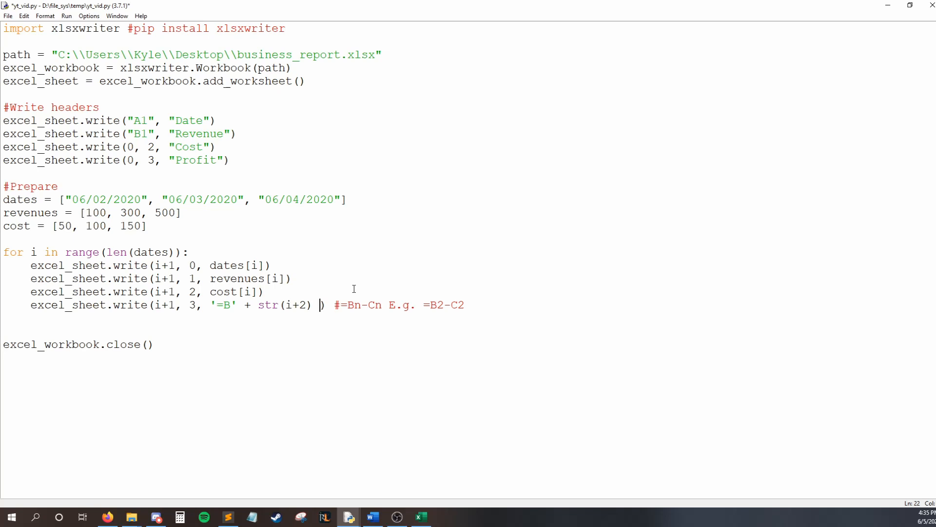
{"action": "type", "text": "+ '-"}
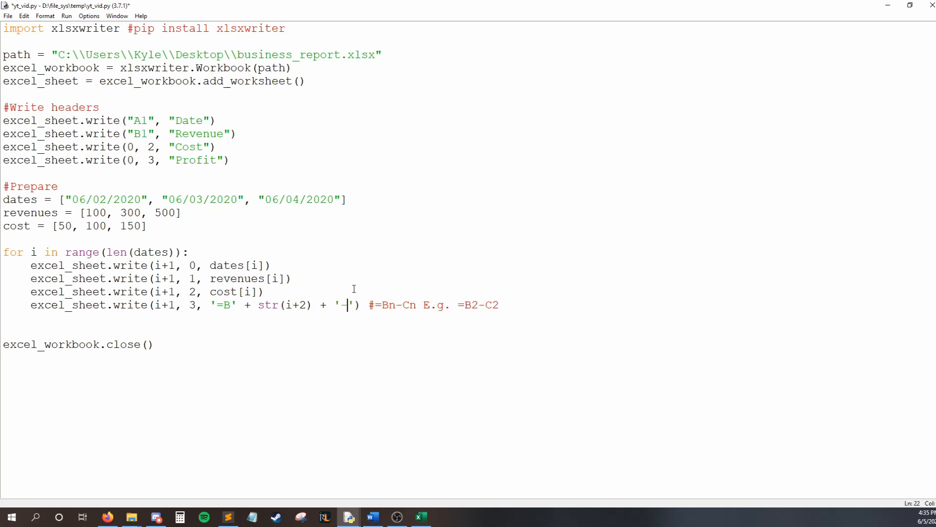
{"action": "type", "text": "C"}
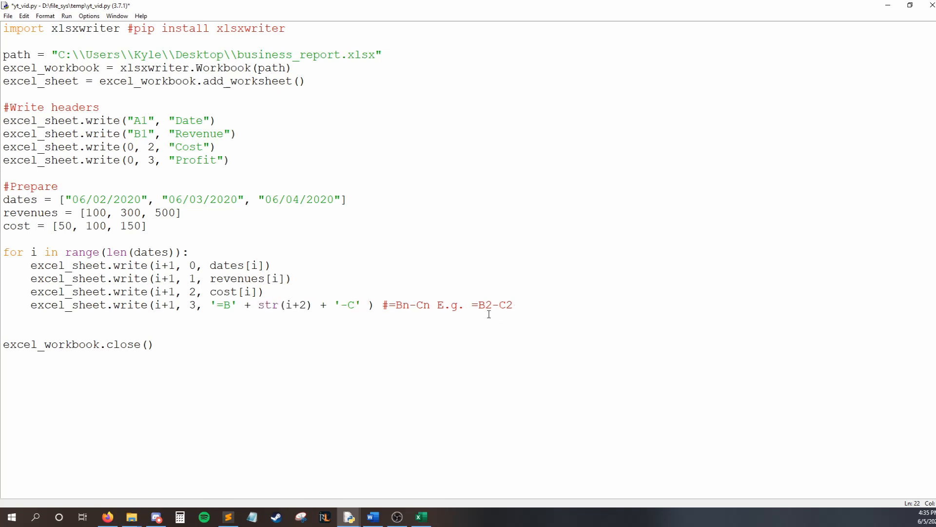
{"action": "type", "text": "+ str(i+2)"}
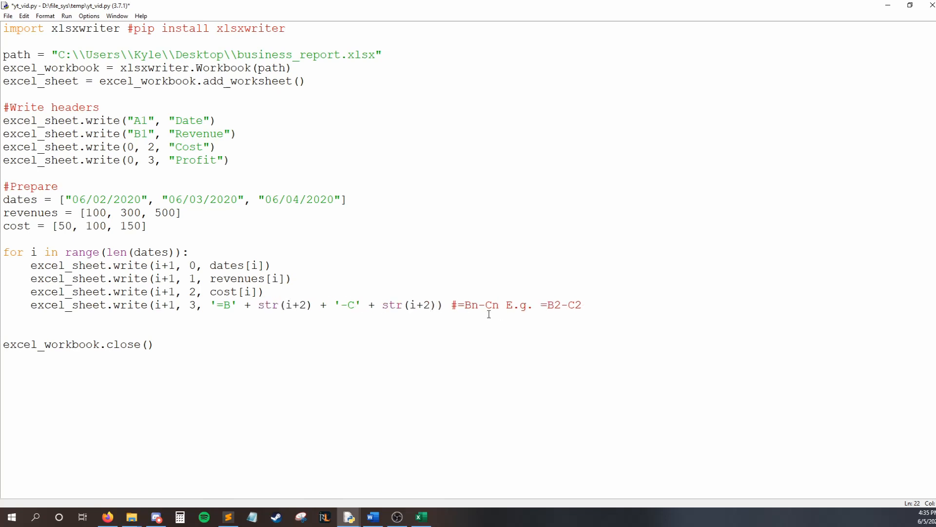
{"action": "mouse_move", "coordinate": [210, 291]}
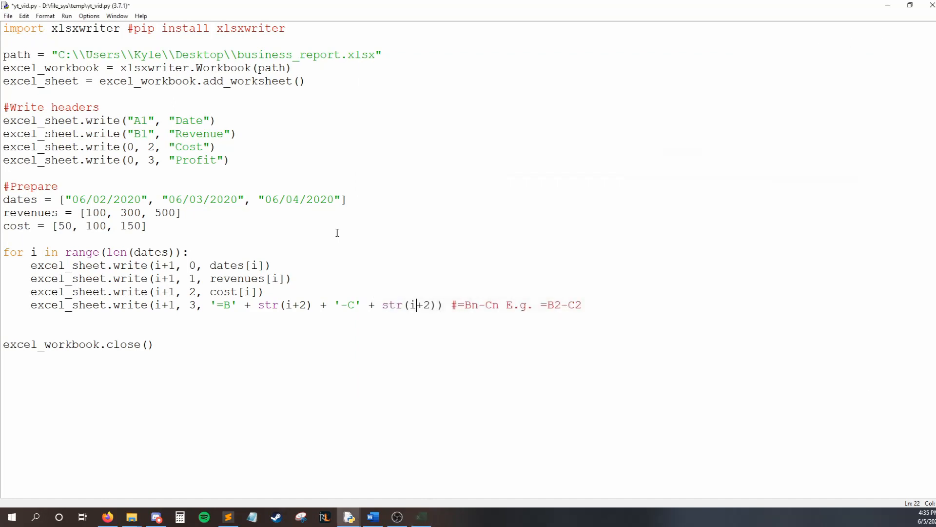
{"action": "key", "text": "F5"}
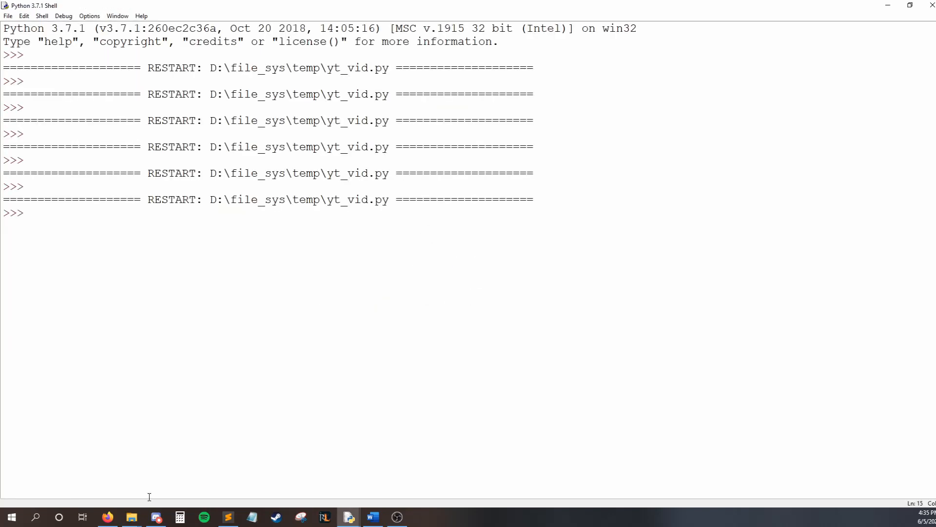